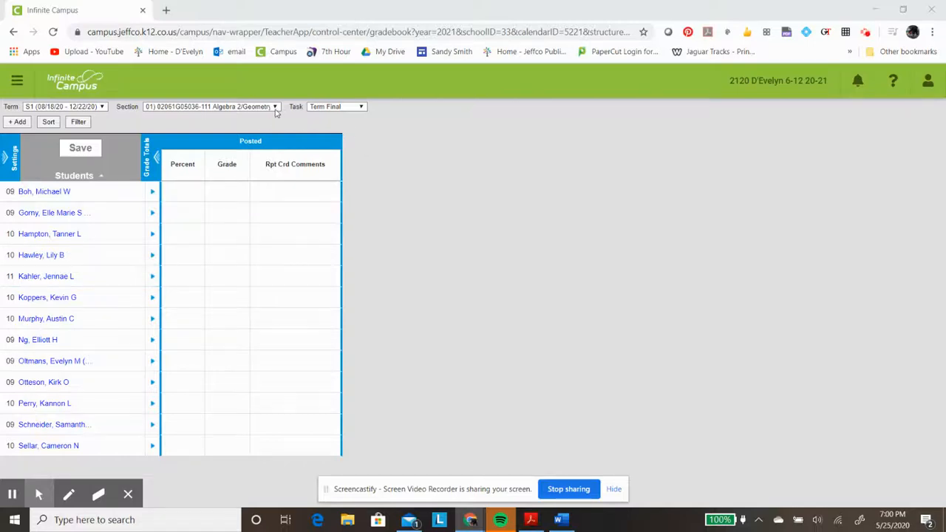
Reach the gradebook's Section Groups list, which currently shows no groups
left_click(274, 107)
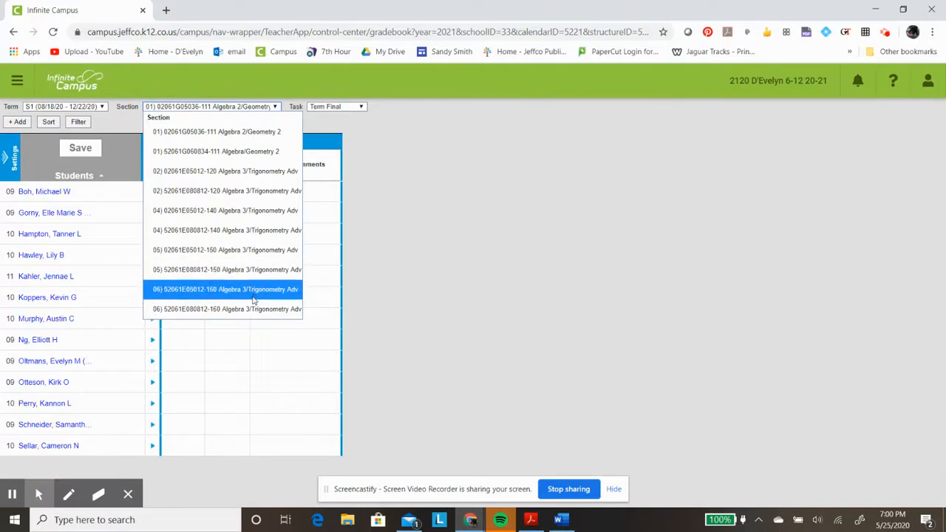
mouse_move(224, 171)
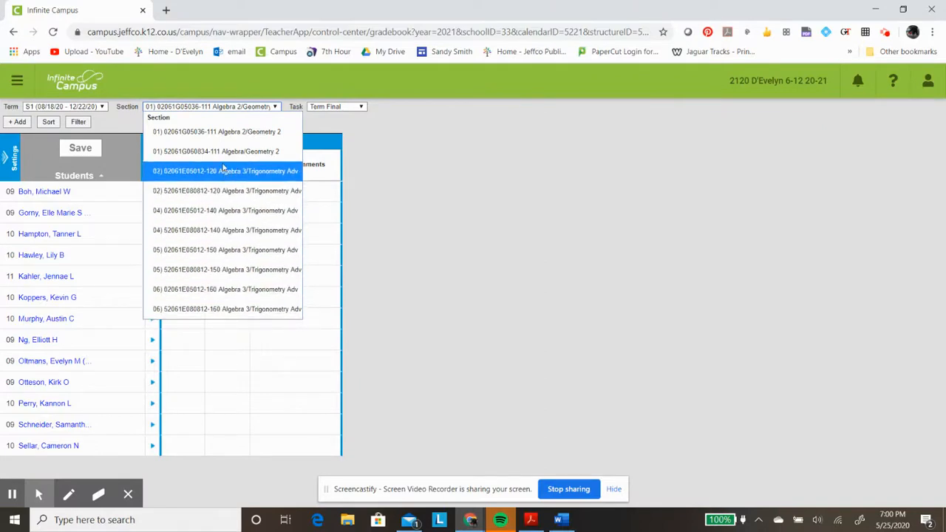
mouse_move(240, 289)
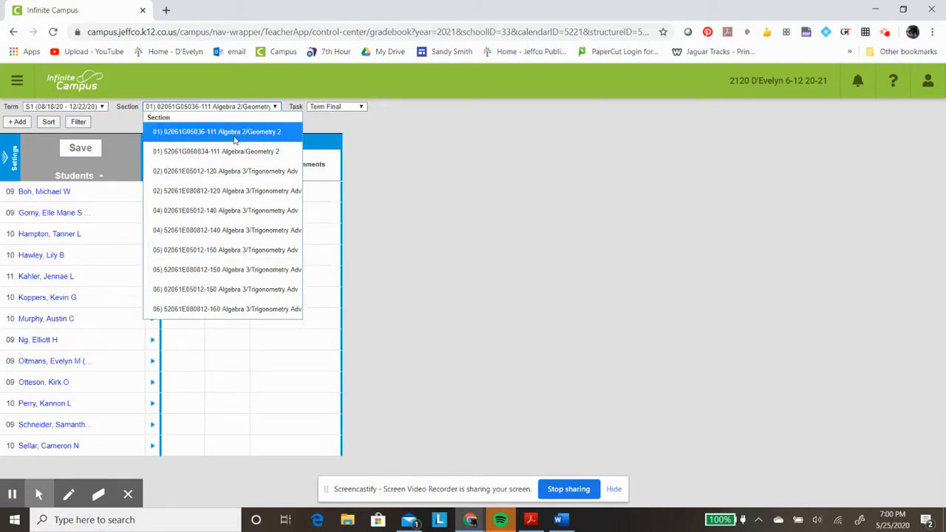
mouse_move(176, 134)
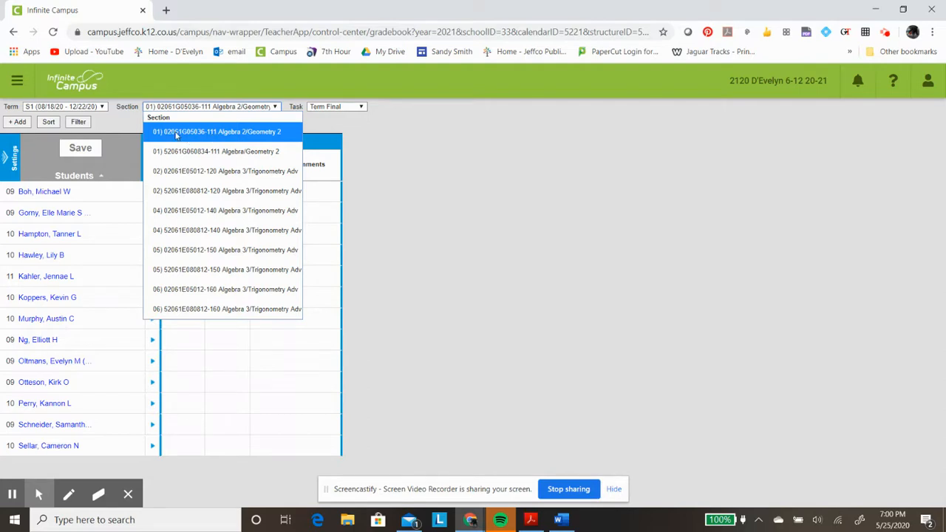
mouse_move(223, 134)
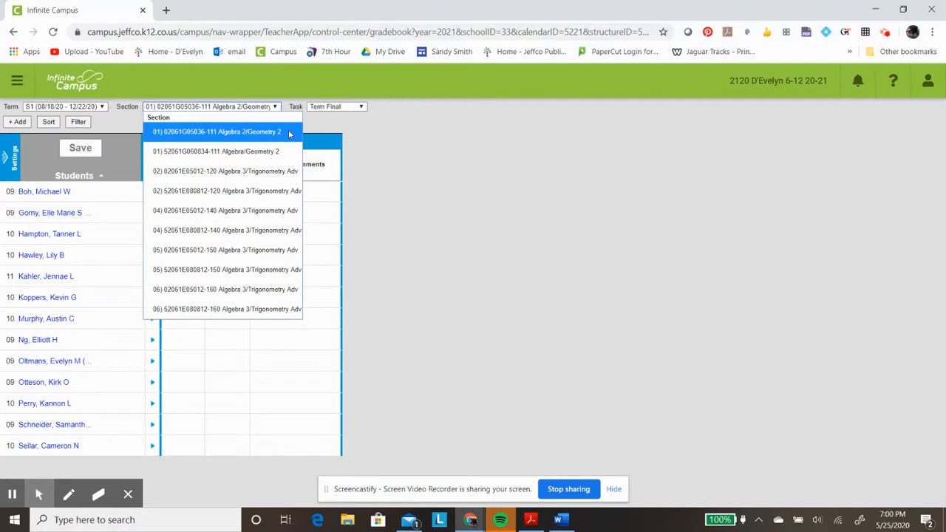
mouse_move(214, 136)
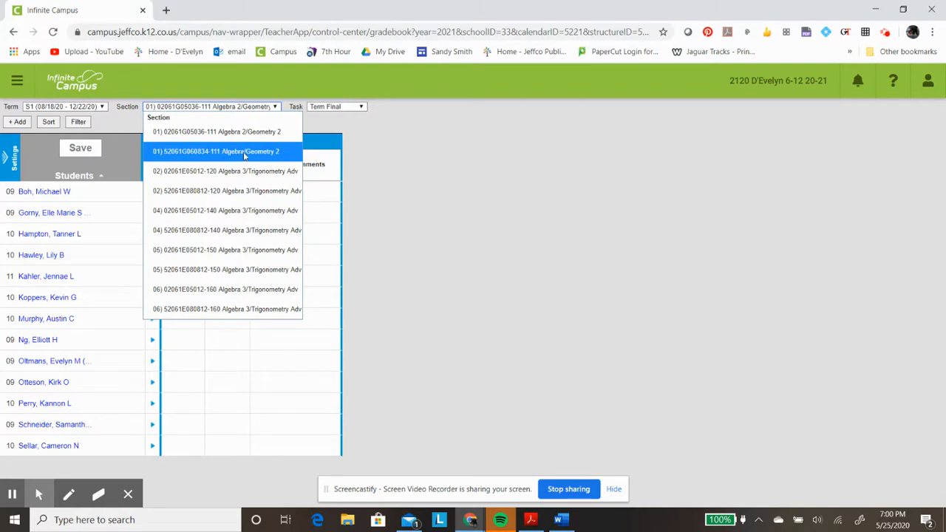
mouse_move(279, 152)
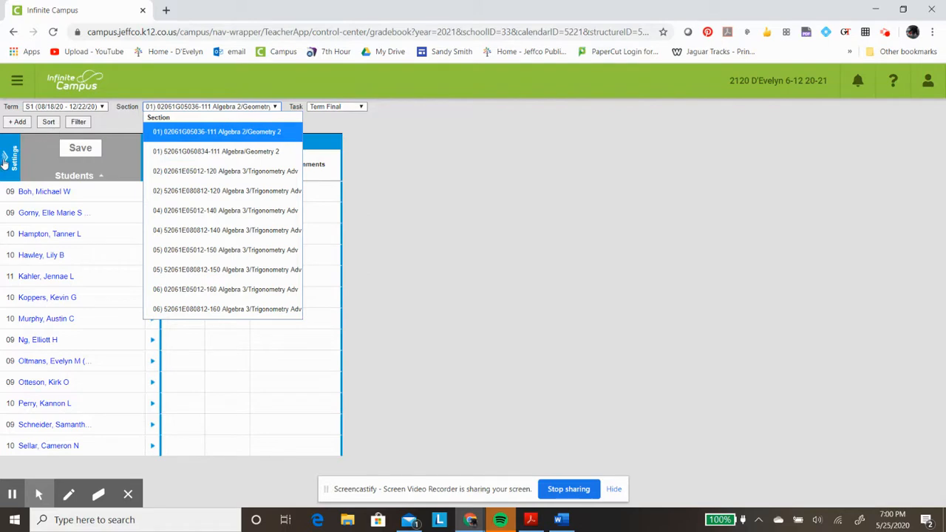
mouse_move(9, 164)
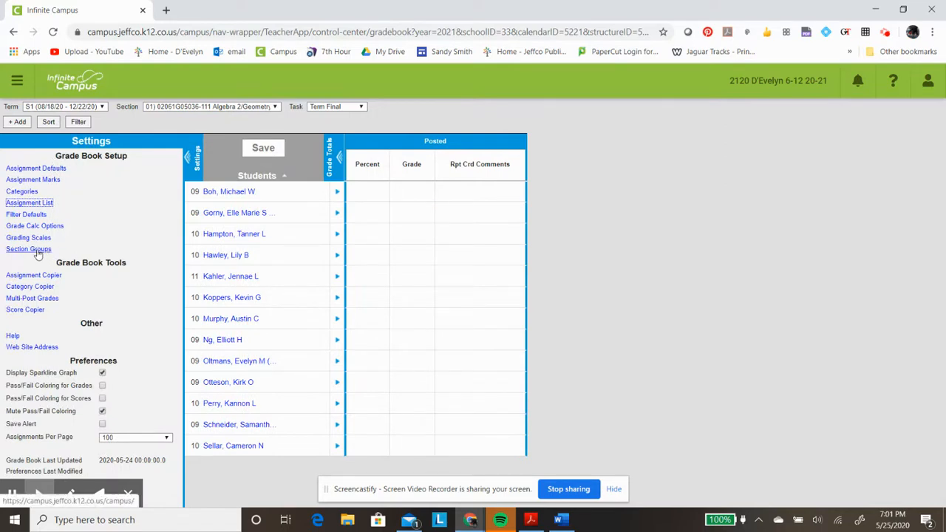
mouse_move(29, 249)
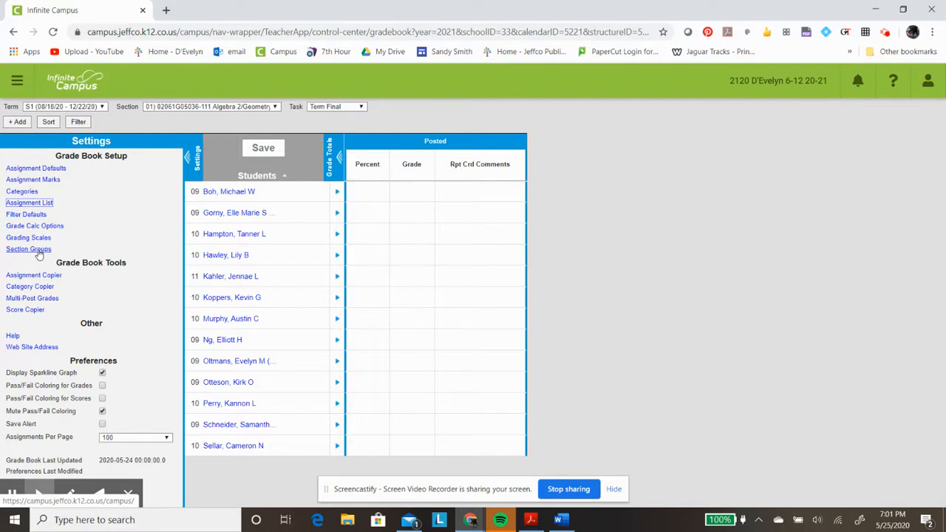
left_click(29, 249)
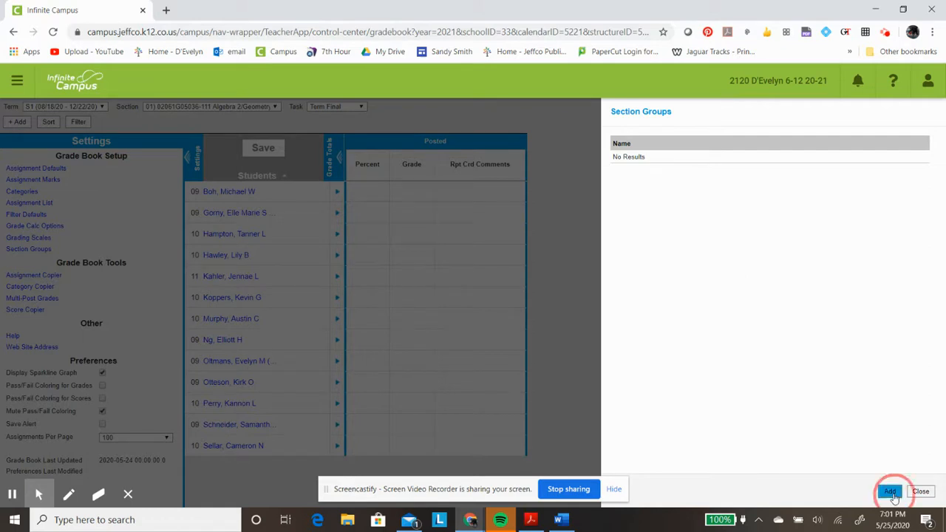
Add a new section group with both S1 Algebra 2/Geometry 2 period 01 sections marked active
left_click(889, 491)
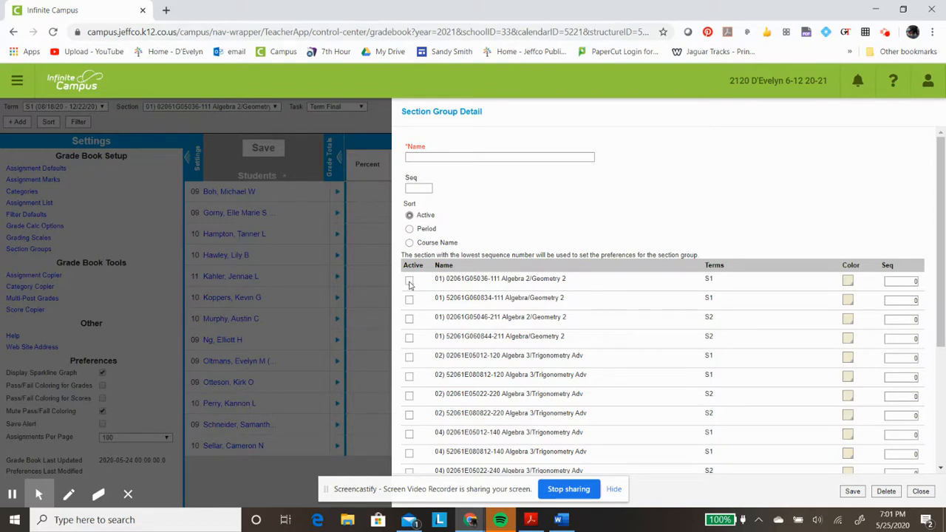
left_click(409, 280)
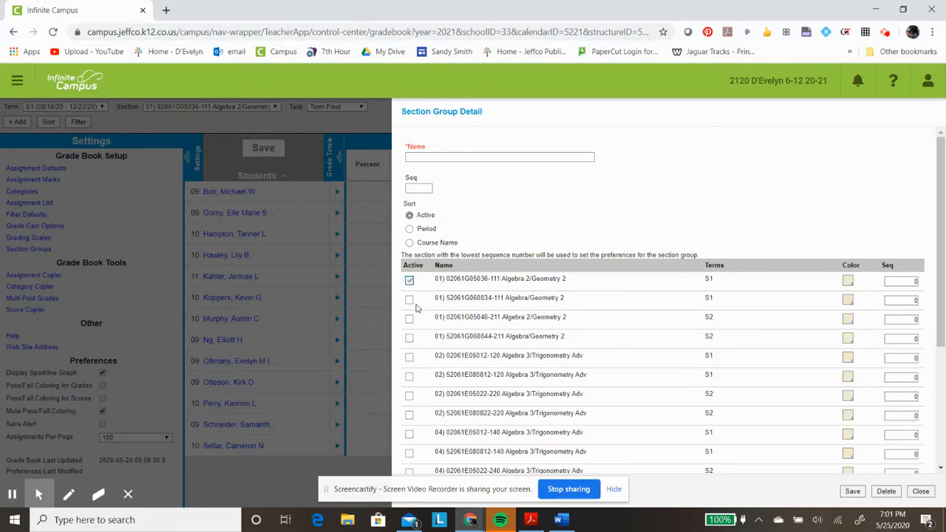
left_click(409, 299)
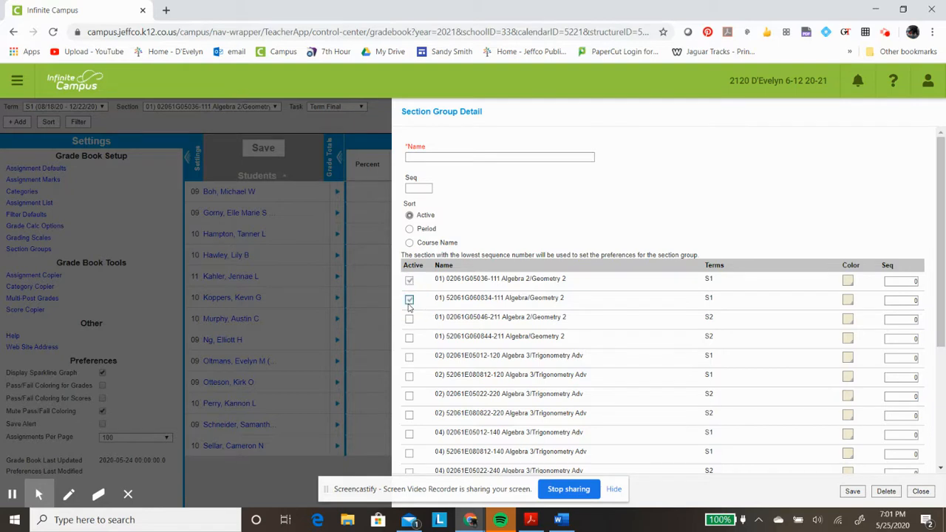
left_click(408, 297)
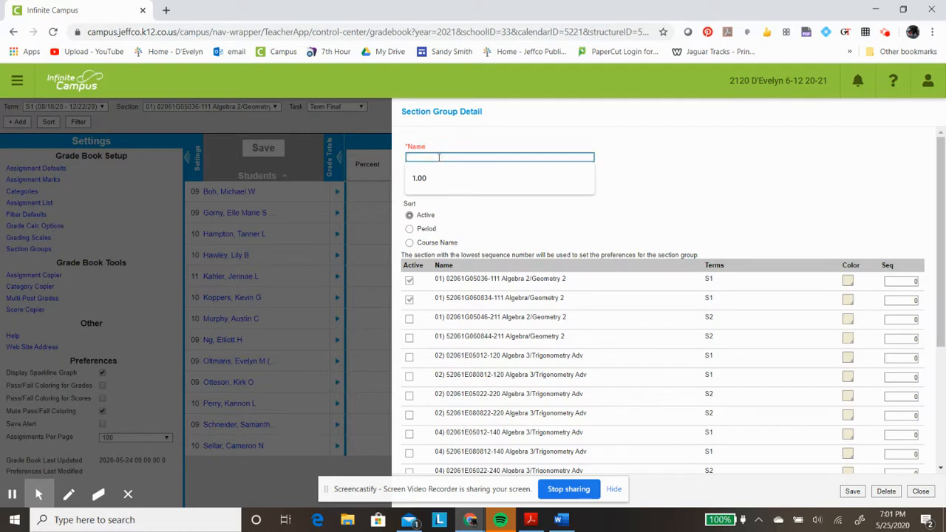
Name the group '1st S1' and give it sequence number 1
type("1")
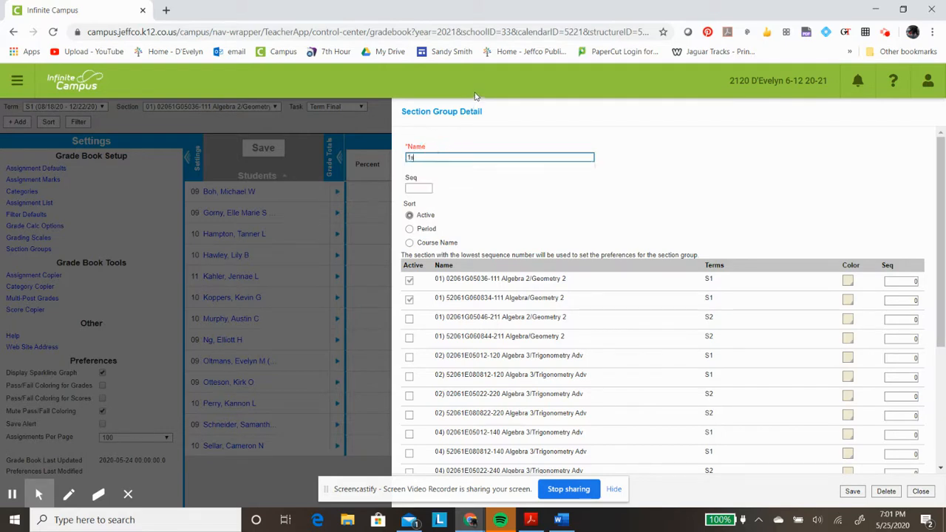
type("st S1")
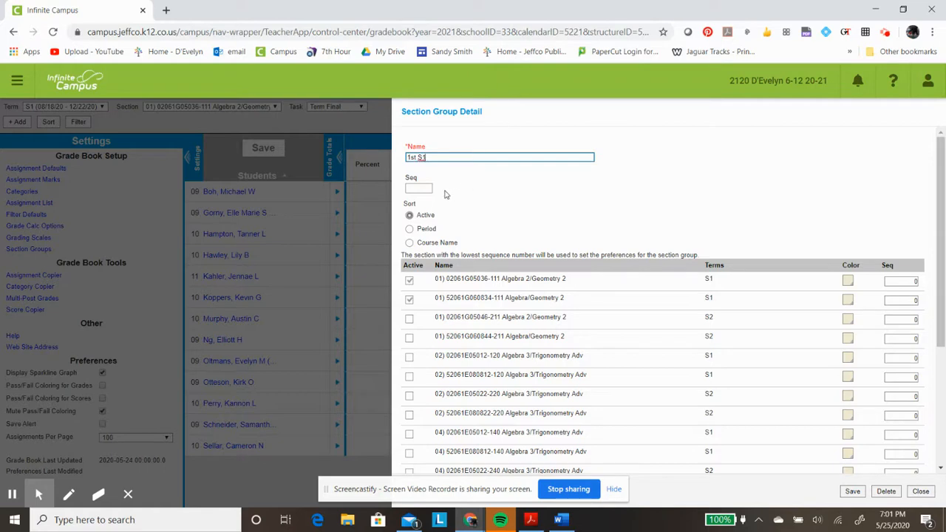
mouse_move(434, 196)
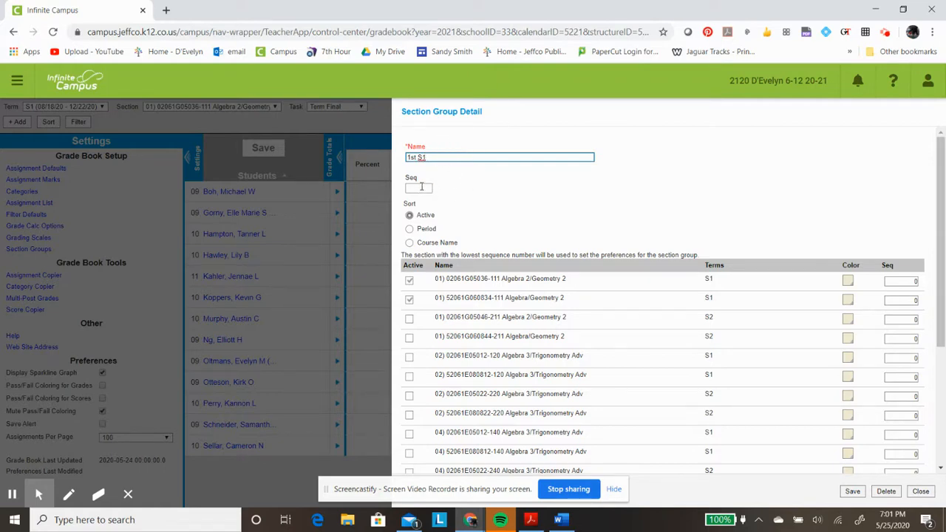
left_click(418, 187)
type("1")
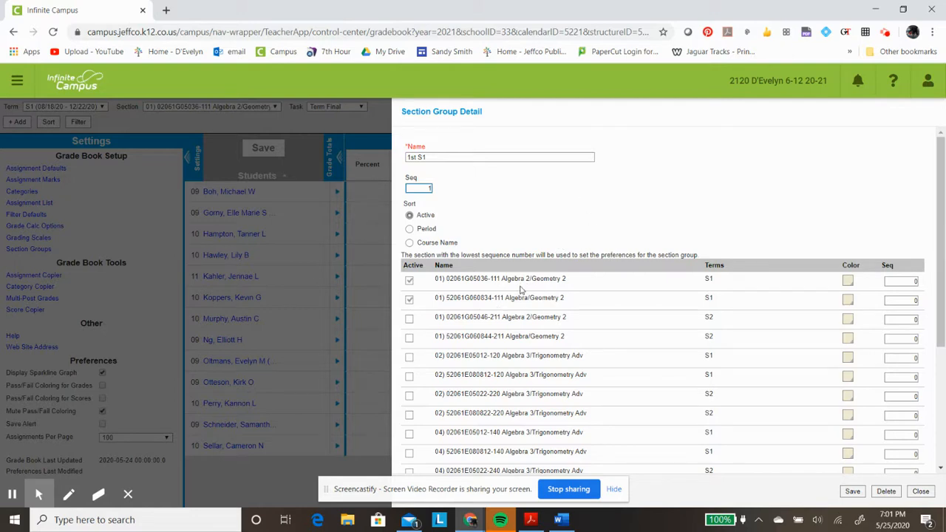
mouse_move(534, 297)
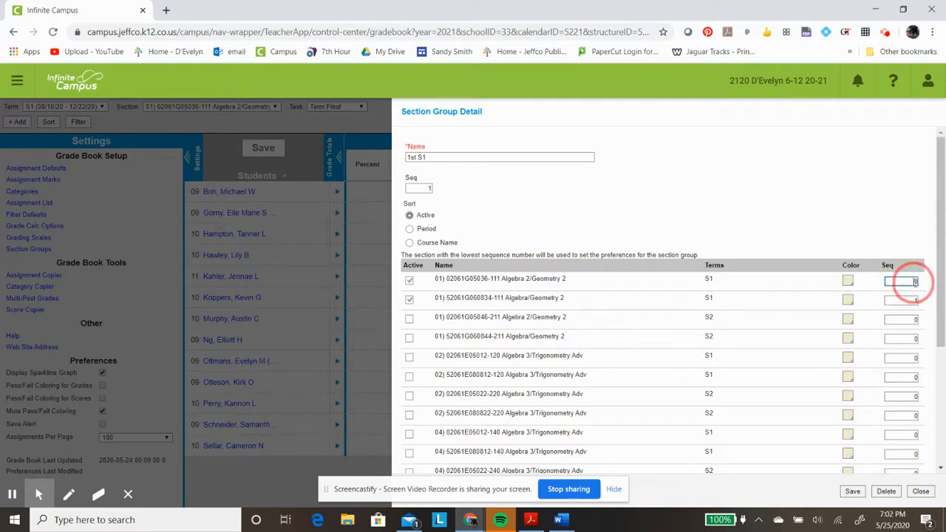
Give the first S1 section sequence 2 and blue, and colour the second section red
left_click(902, 280)
type("2")
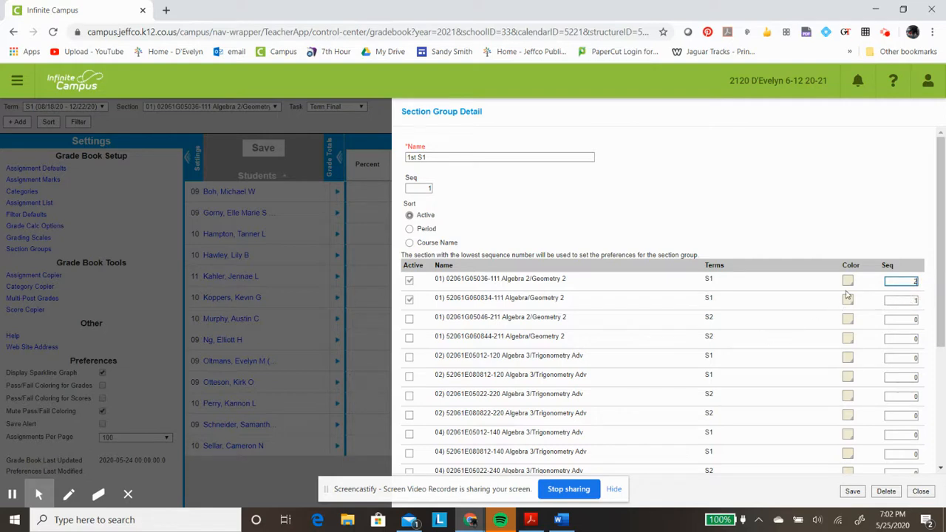
left_click(847, 279)
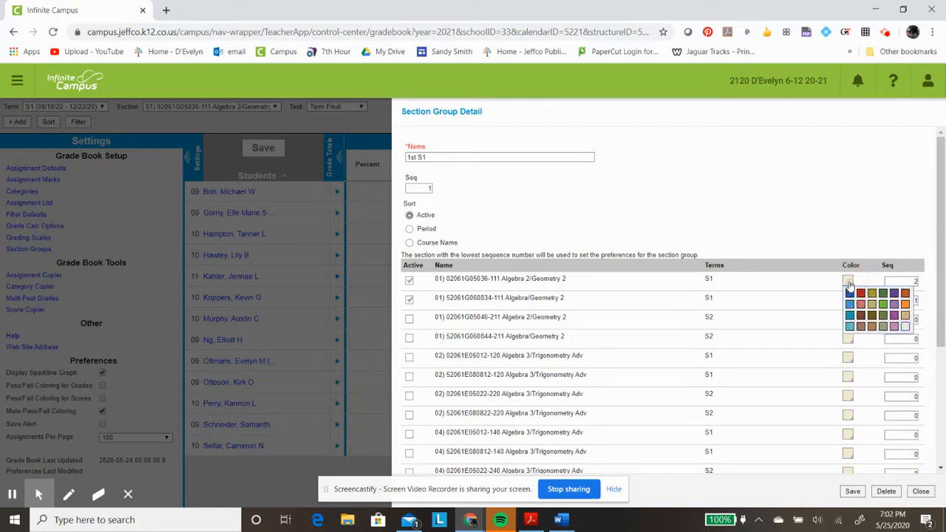
left_click(848, 288)
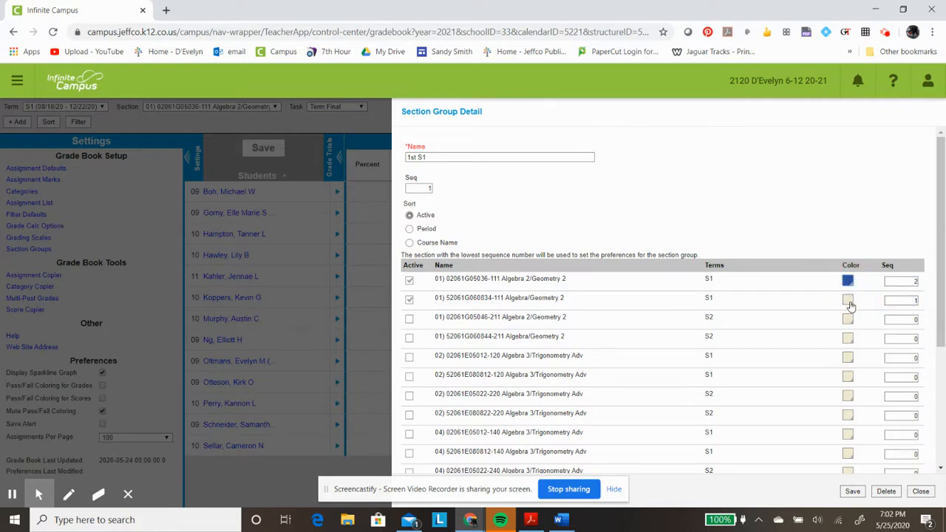
left_click(848, 299)
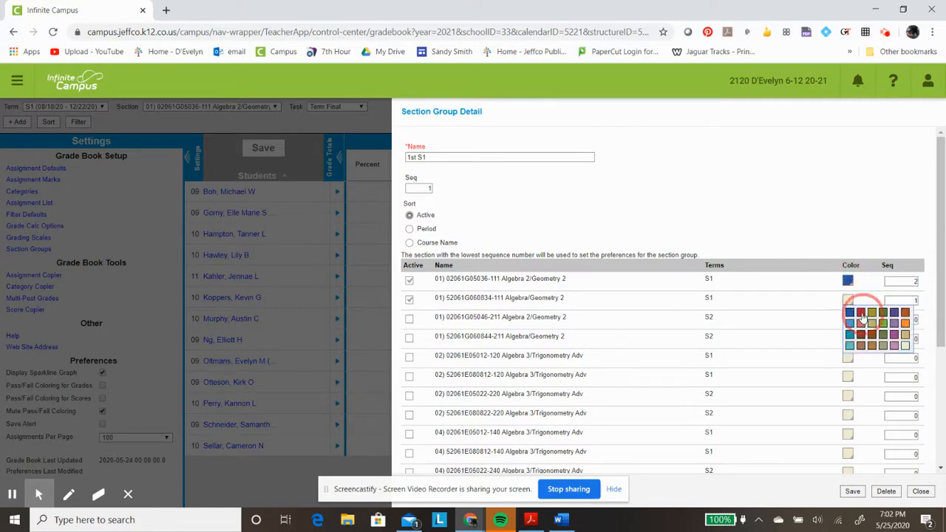
left_click(860, 311)
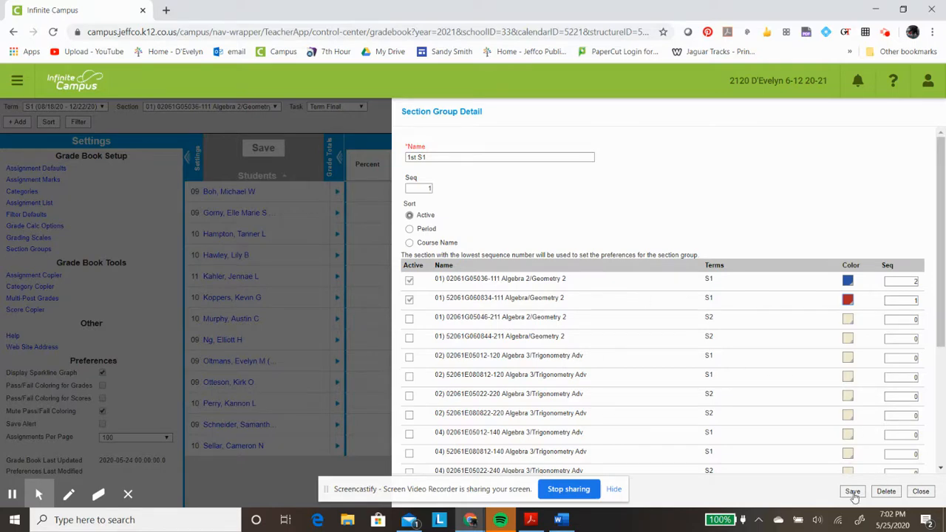
left_click(852, 490)
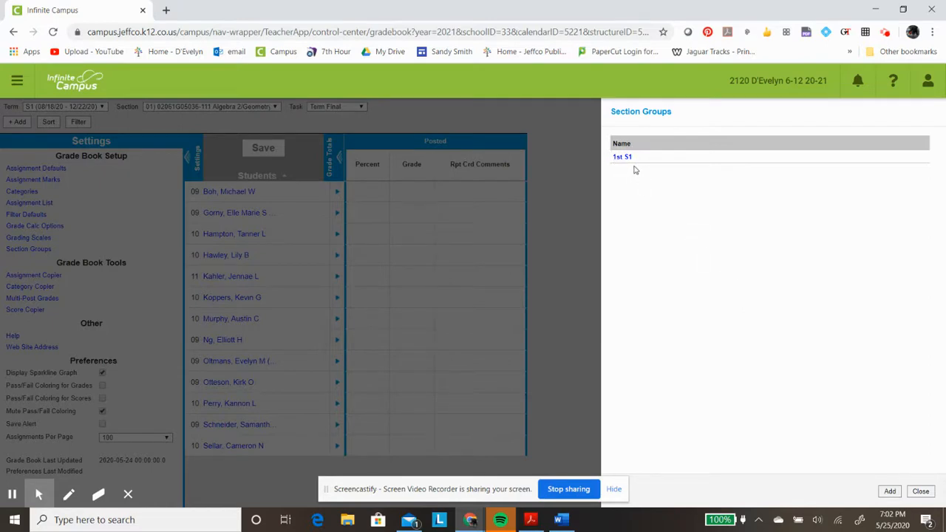
mouse_move(702, 288)
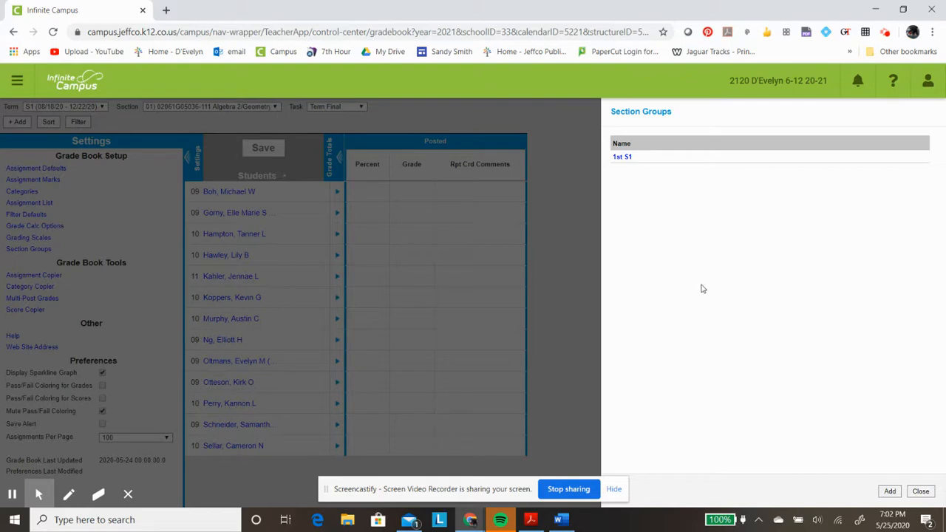
mouse_move(862, 494)
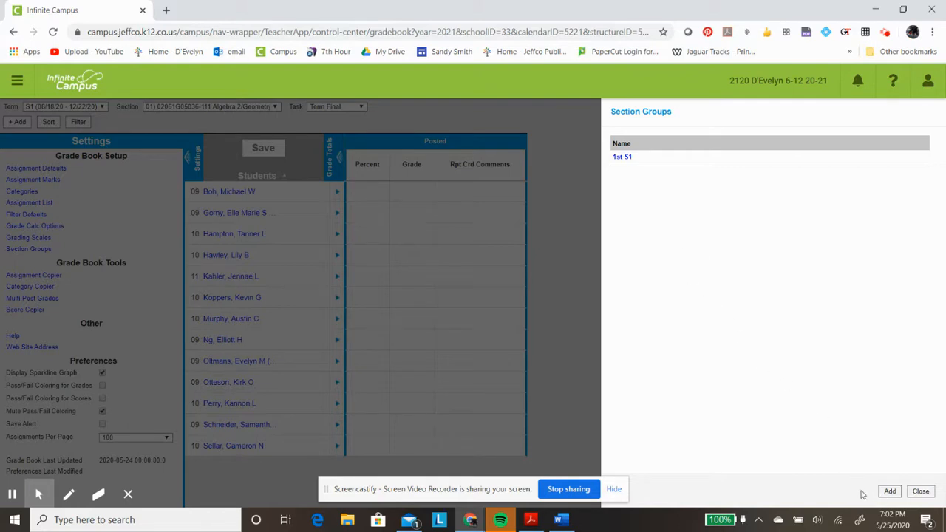
mouse_move(844, 482)
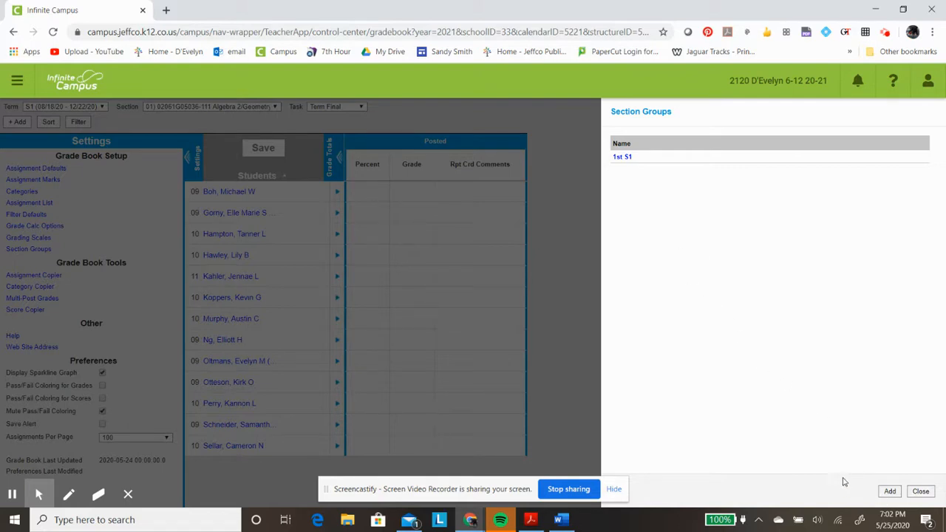
Add a second group with the S1 Algebra 3/Trigonometry Adv sections from periods 02–05 marked active
left_click(889, 491)
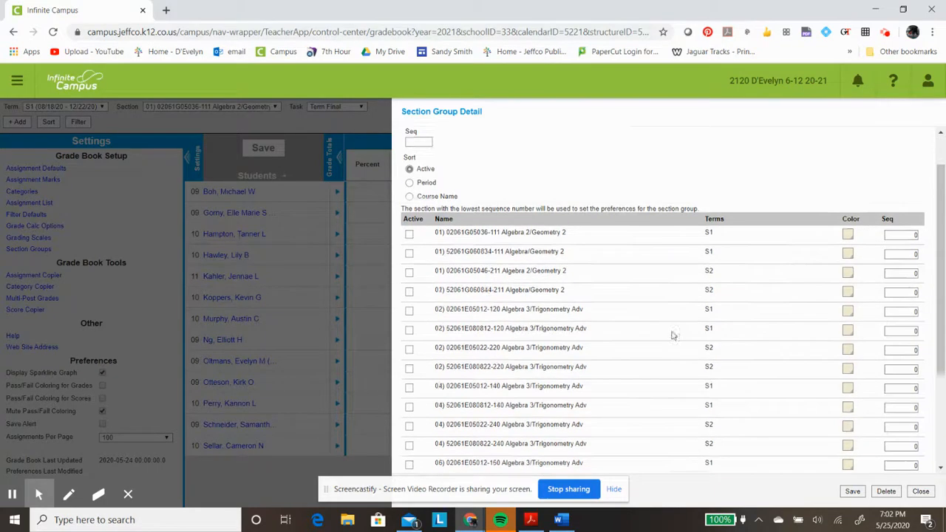
scroll("down", 3)
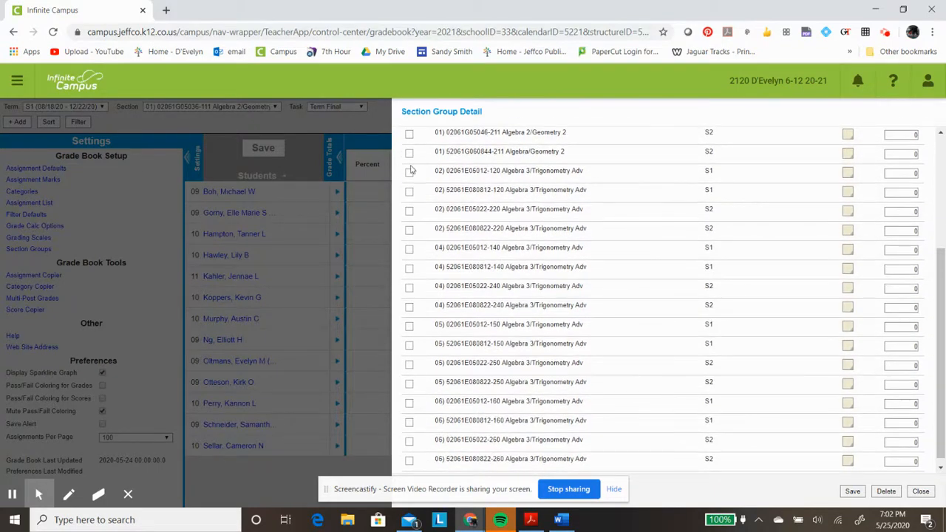
left_click(409, 171)
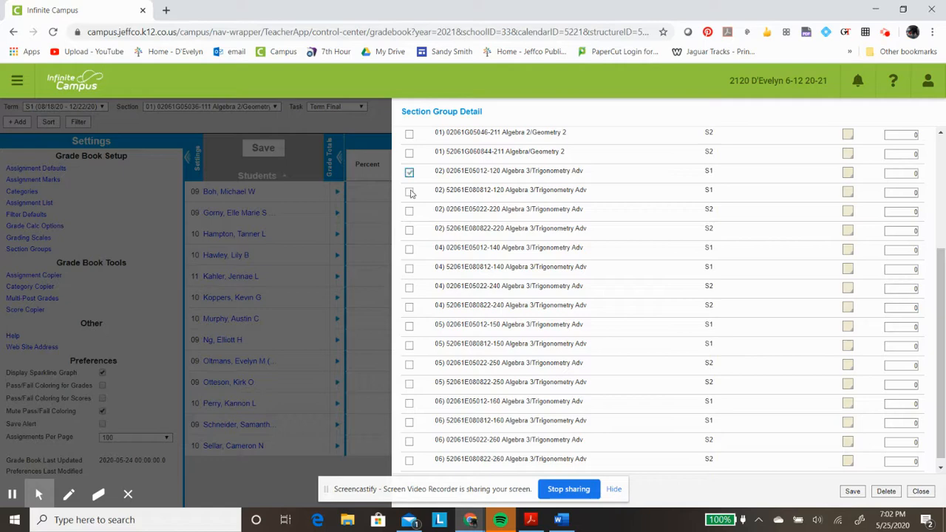
left_click(410, 190)
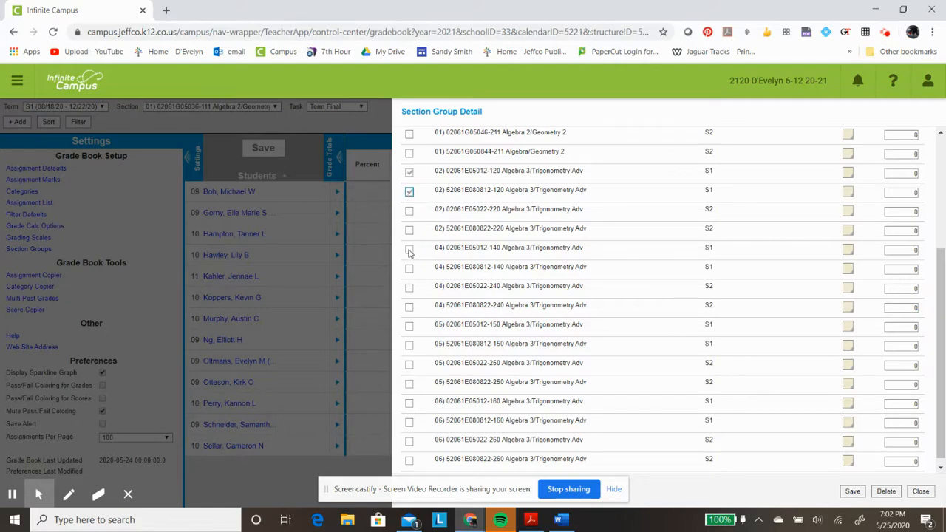
left_click(408, 248)
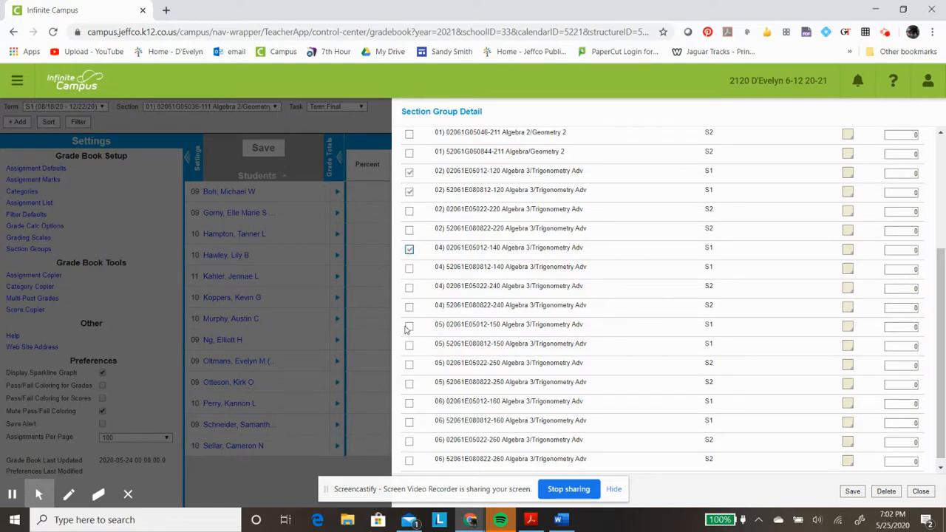
left_click(409, 344)
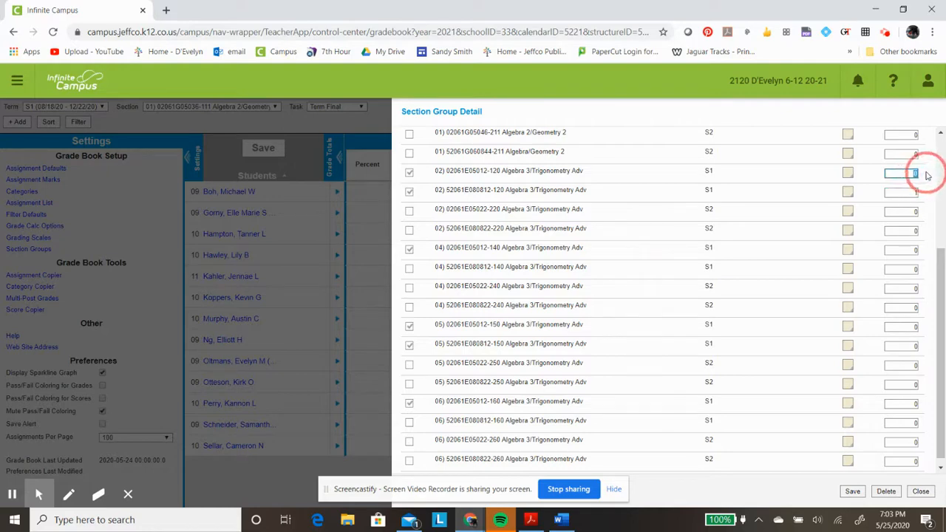
Enter sequence numbers for the checked Algebra 3 sections, starting with 2
type("2")
left_click(901, 250)
type("3")
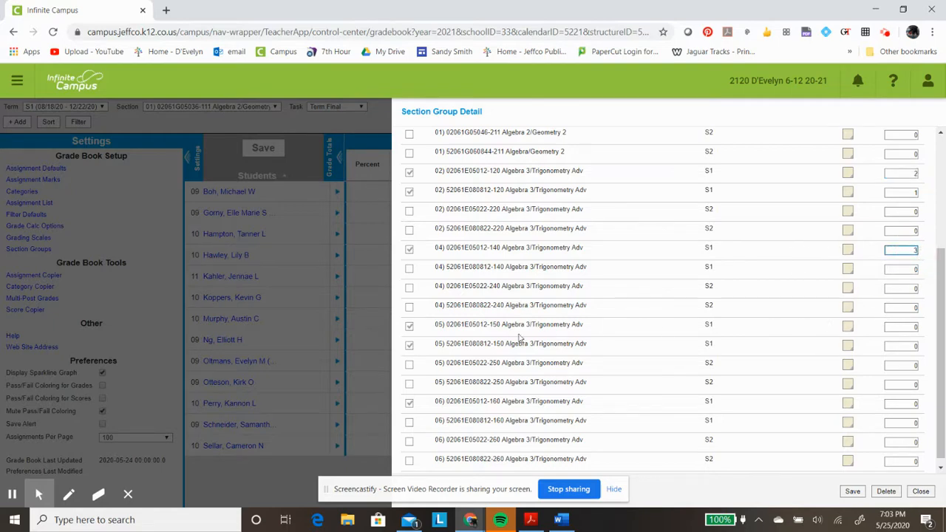
left_click(901, 346)
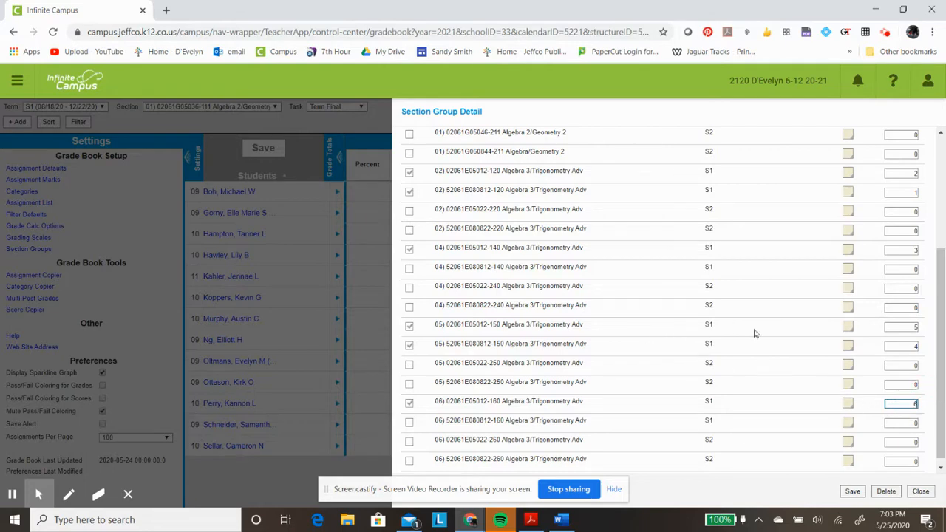
mouse_move(863, 179)
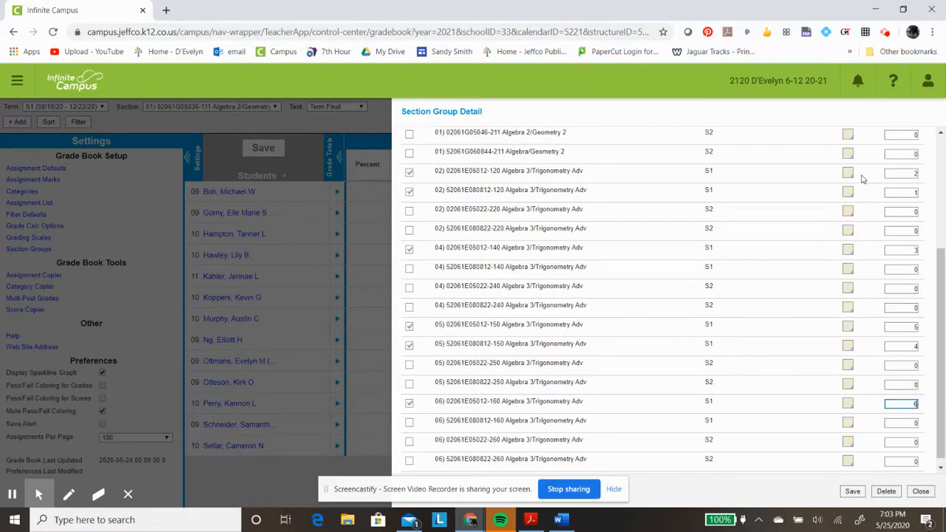
Assign period colours to the Algebra 3 sections: blue for period 02, red for 04, green for 05, one for 06
left_click(848, 172)
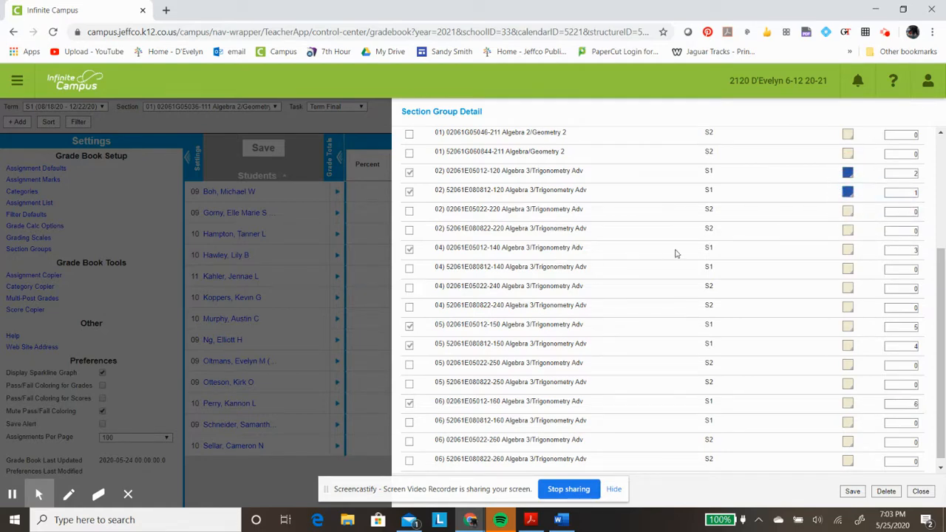
left_click(847, 250)
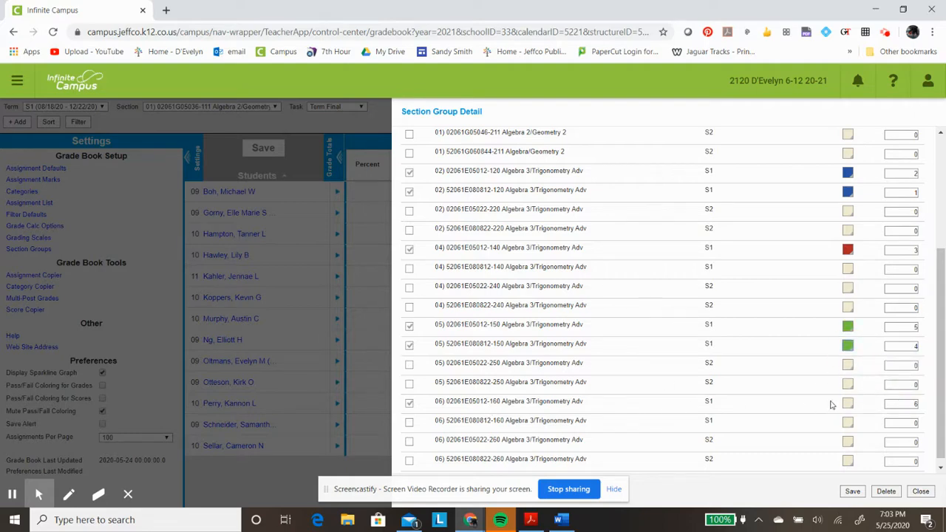
left_click(847, 403)
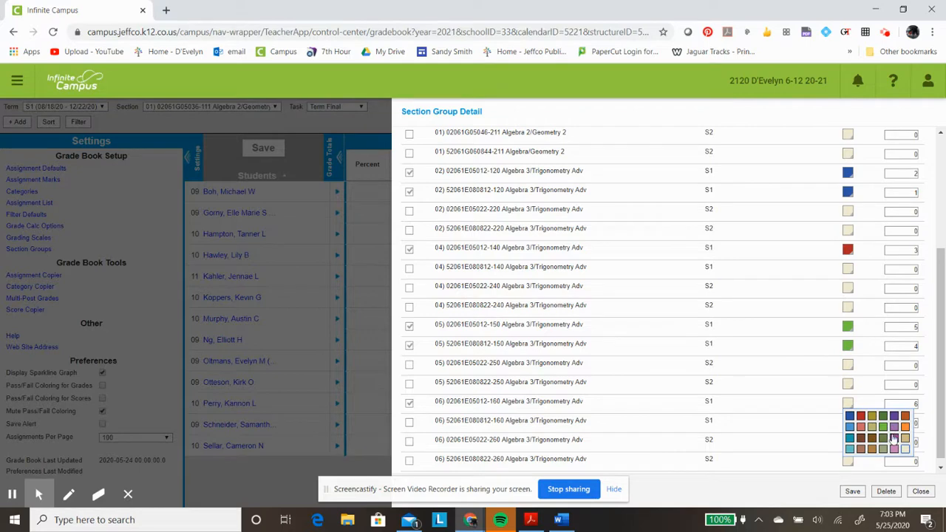
left_click(894, 440)
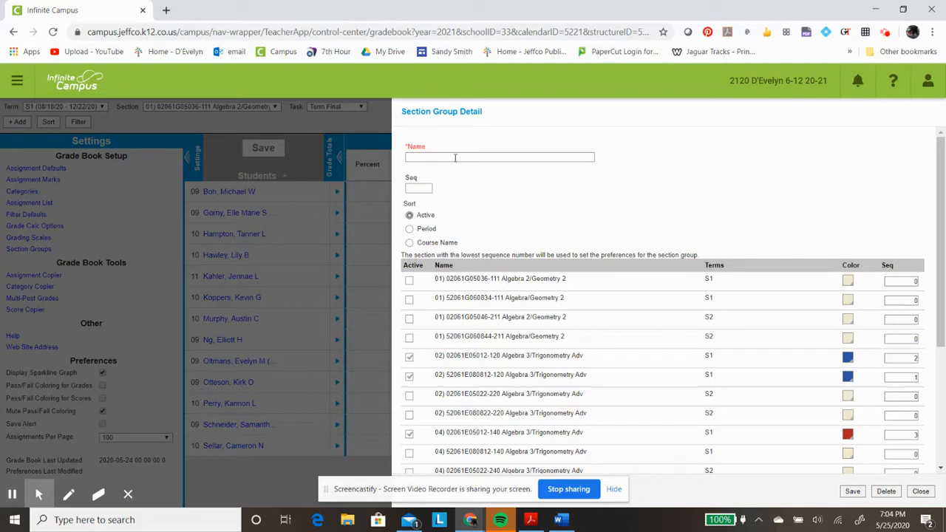
Name the group 'Alg 3 S1' with sequence 2 and save it
left_click(499, 157)
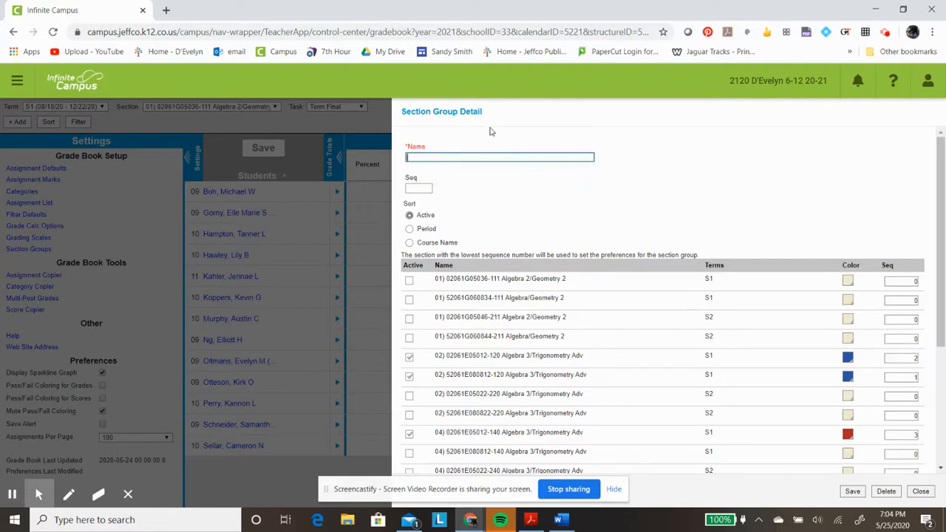
type("Alg 3 S1")
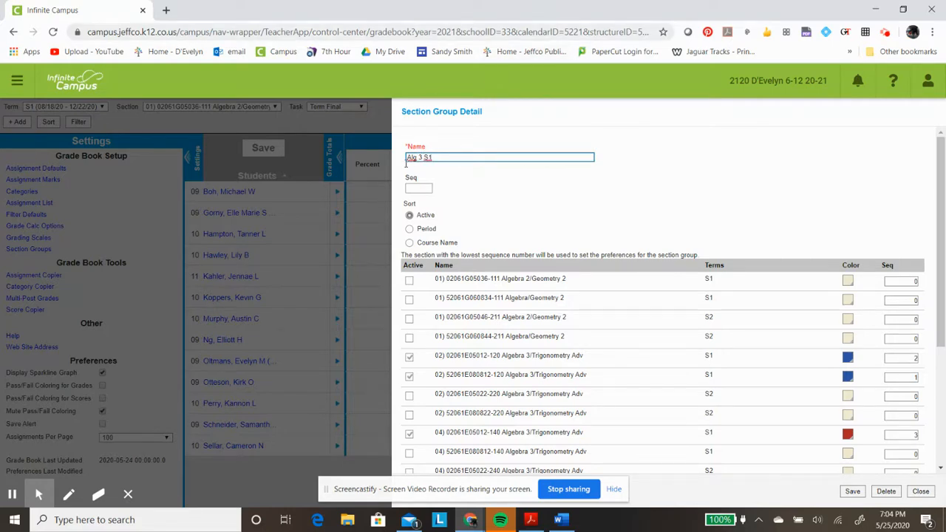
left_click(419, 187)
type("2")
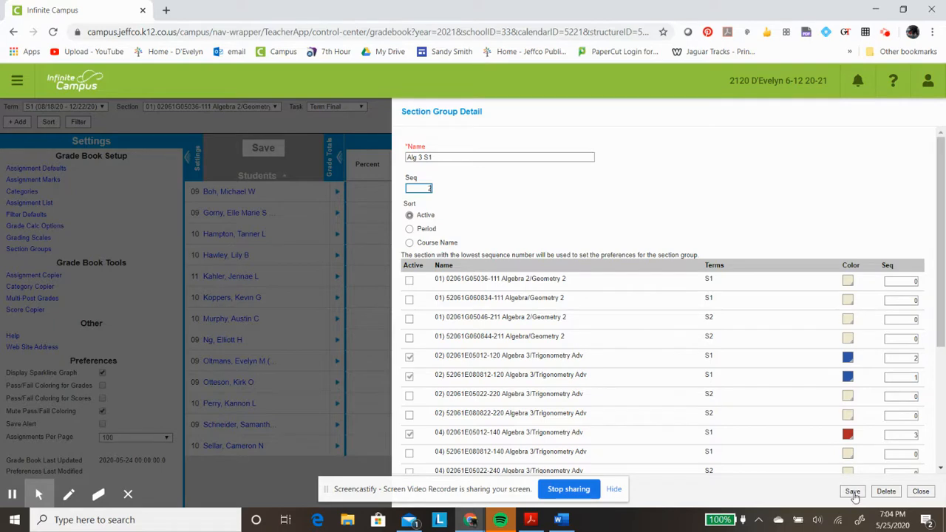
left_click(852, 491)
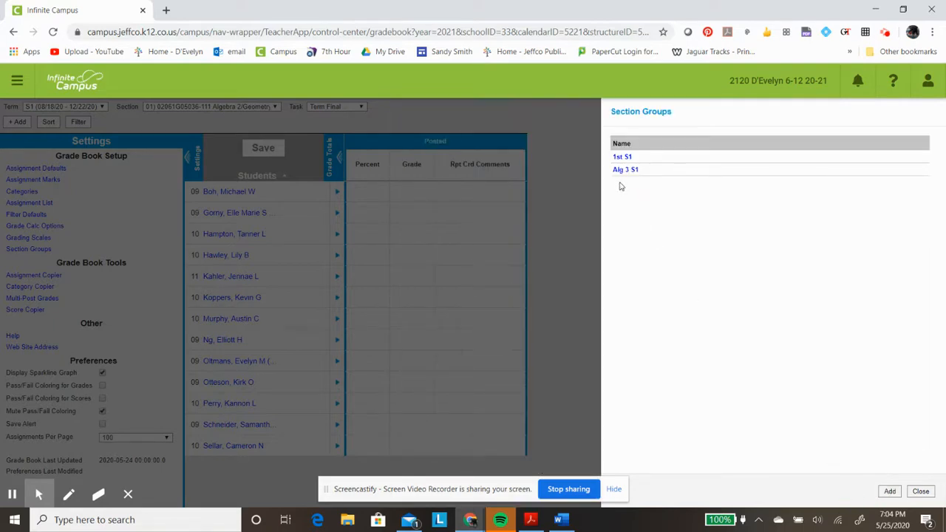
mouse_move(656, 295)
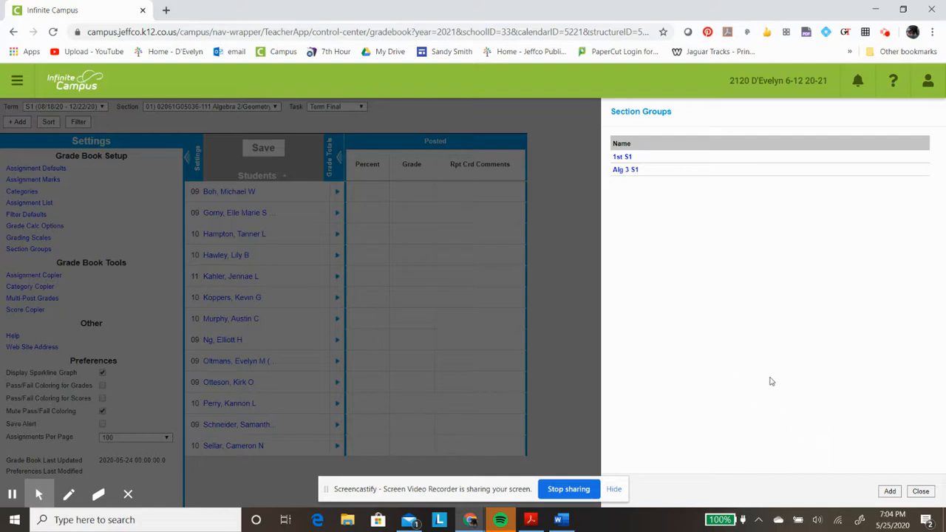
mouse_move(621, 167)
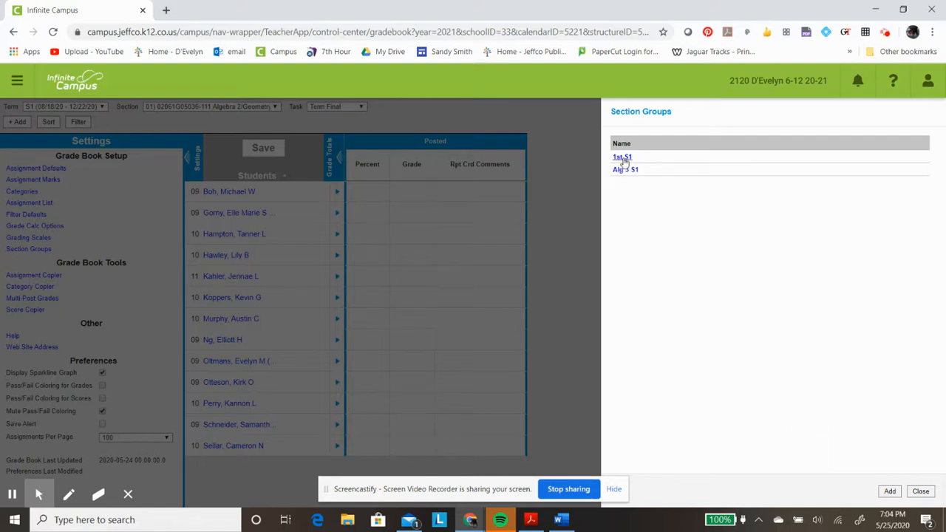
Review the 1st S1 group, then close the Section Groups panel back to the gradebook
left_click(622, 157)
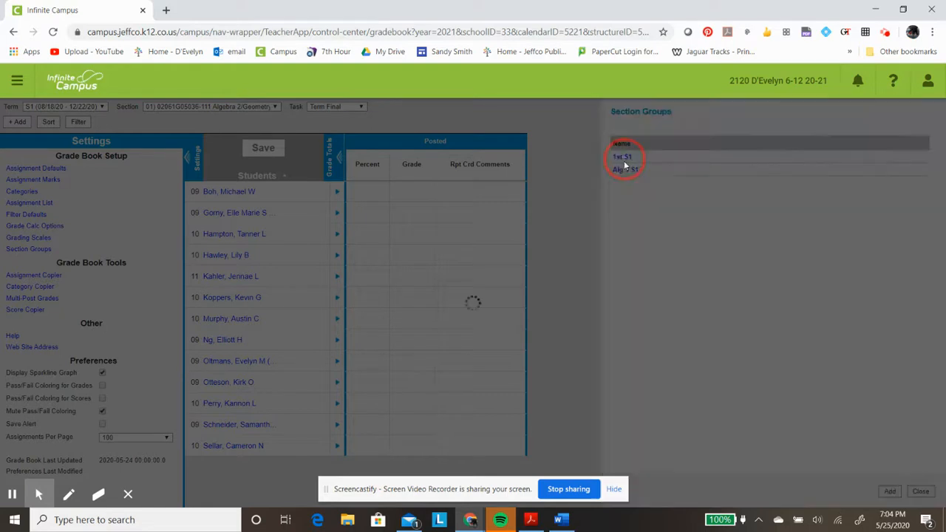
left_click(622, 156)
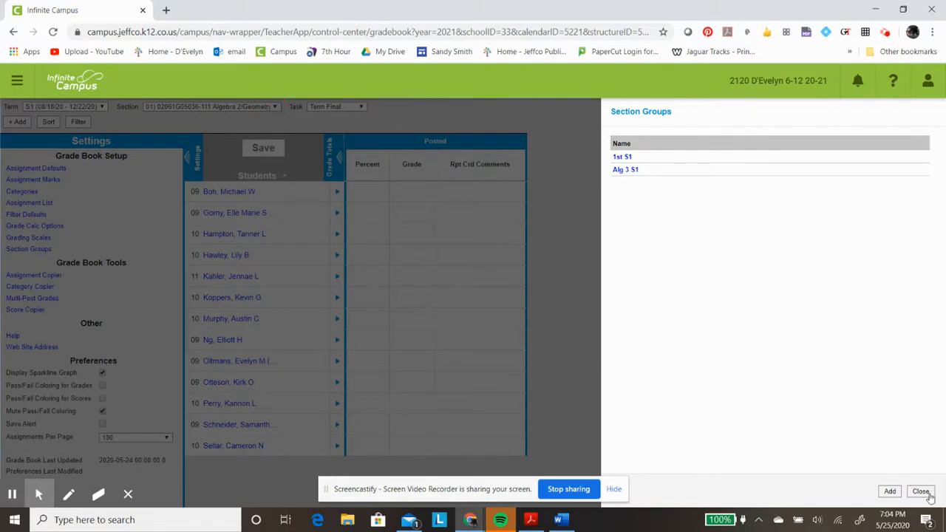
left_click(921, 491)
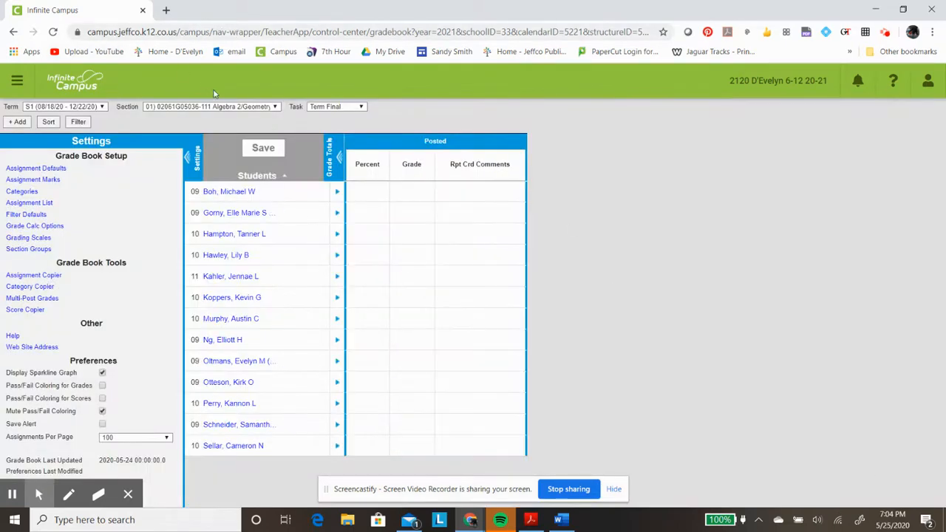
left_click(210, 106)
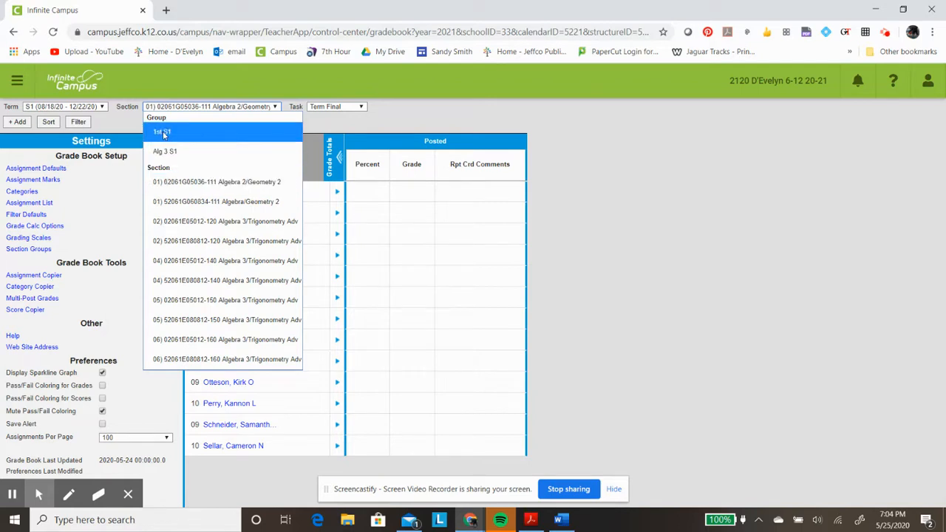
left_click(161, 132)
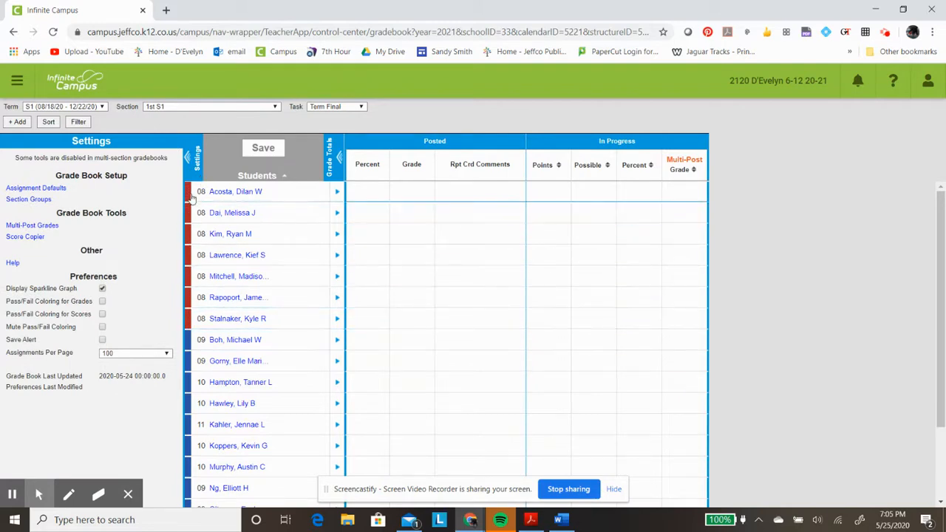
mouse_move(177, 205)
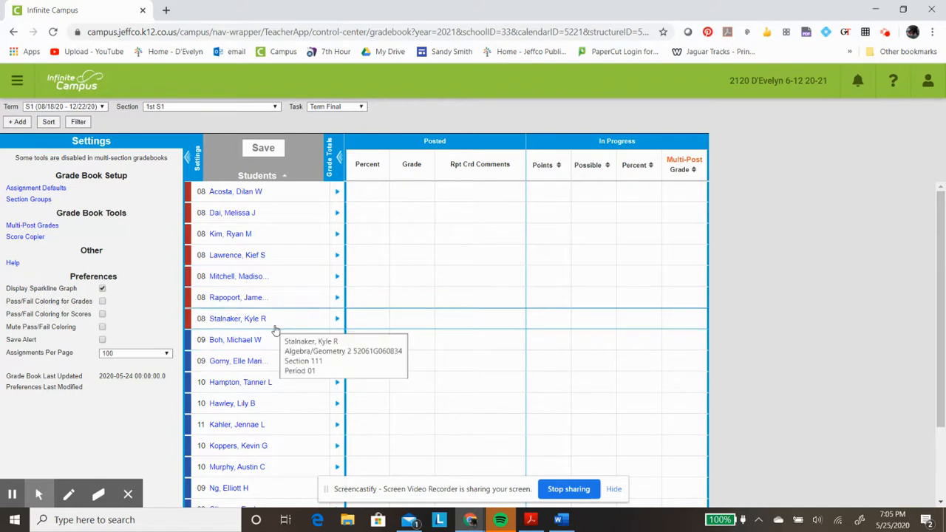
mouse_move(291, 159)
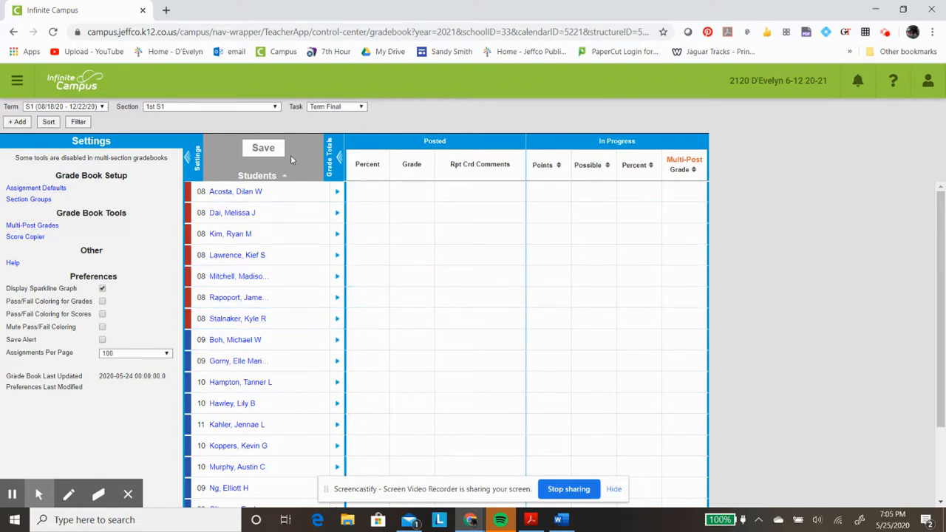
mouse_move(20, 133)
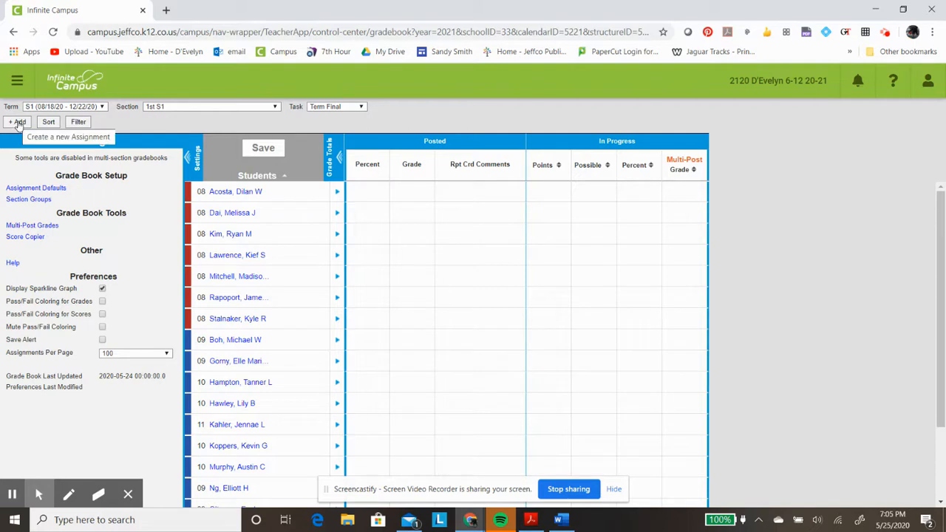
mouse_move(19, 124)
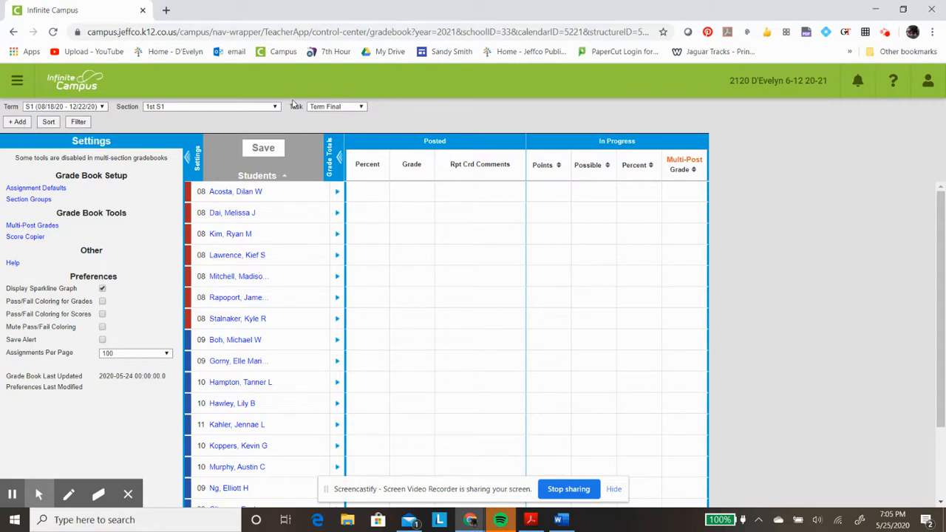
Switch the gradebook to the Alg 3 S1 group and scroll its colour-banded roster
left_click(211, 106)
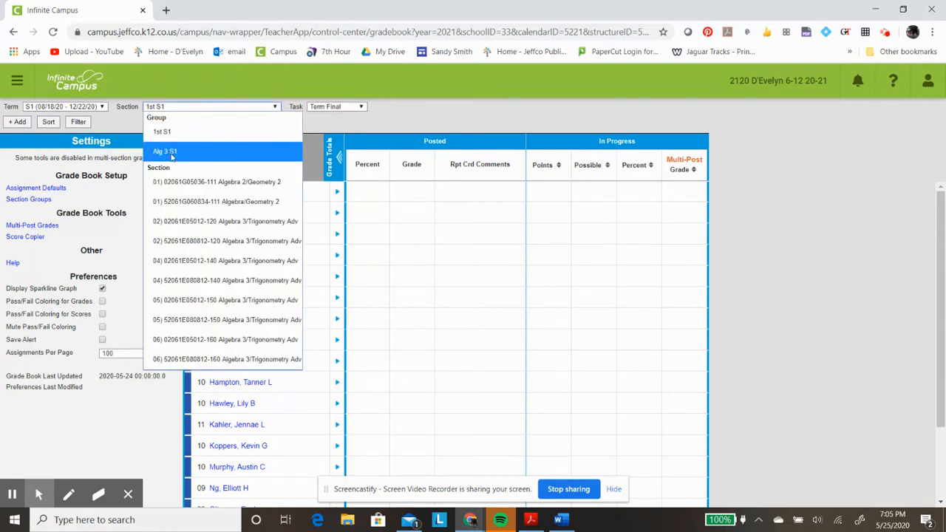
left_click(165, 152)
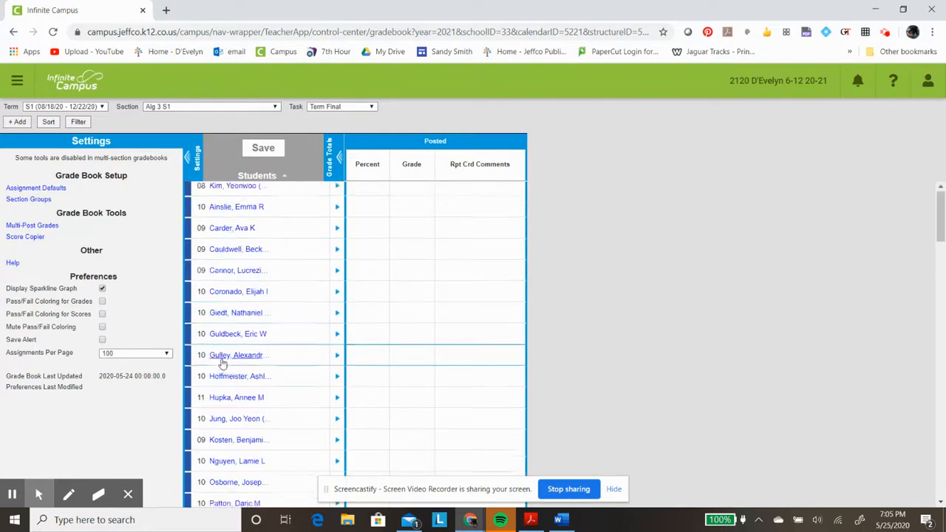
scroll("down", 3)
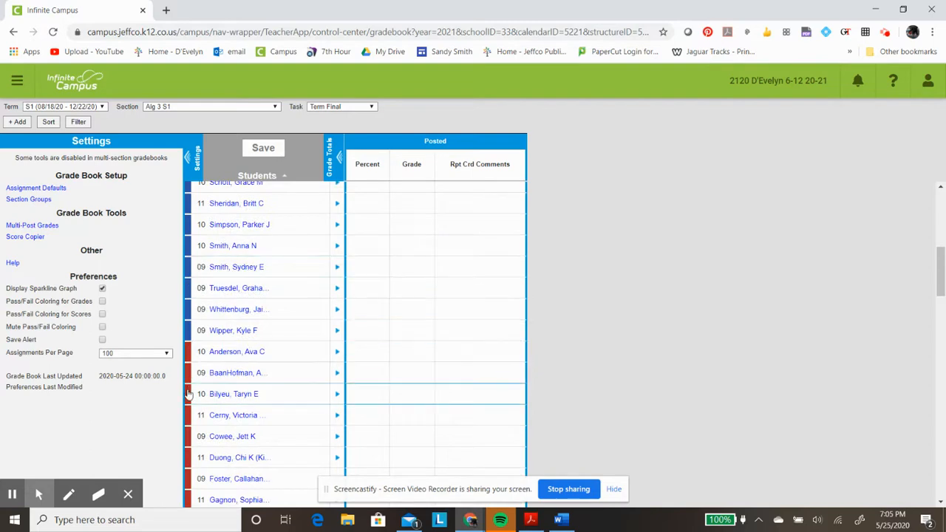
scroll("down", 3)
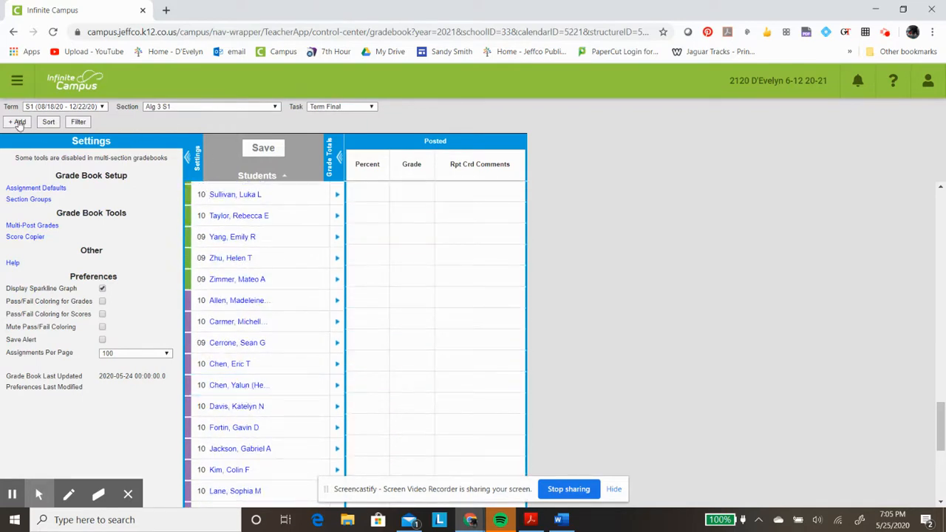
left_click(18, 122)
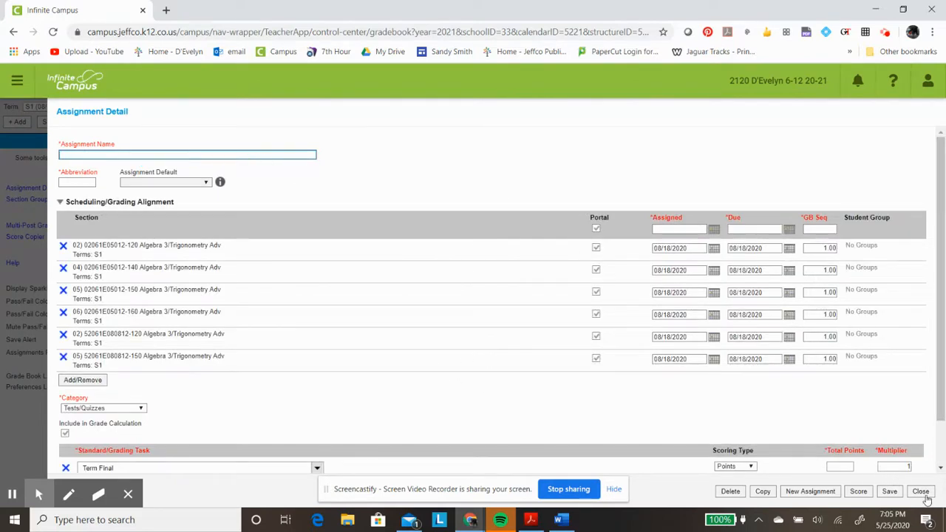
left_click(920, 491)
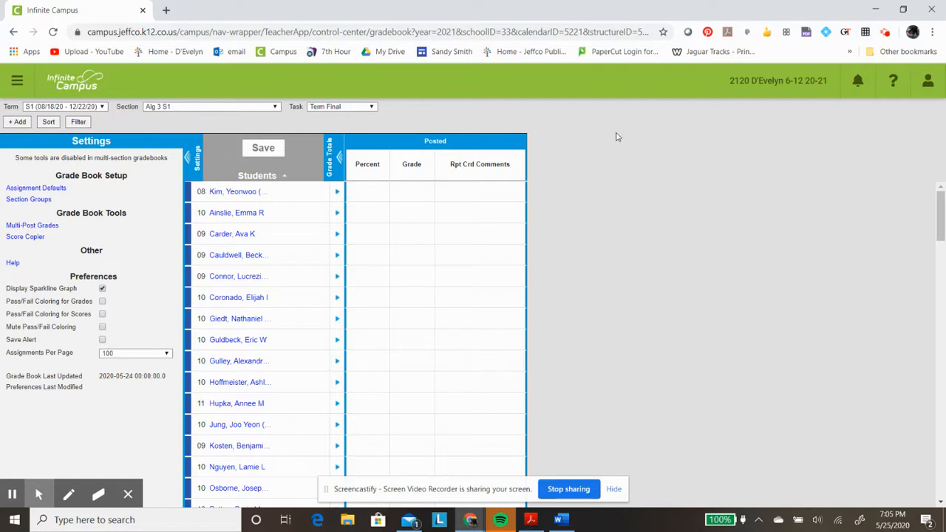
mouse_move(653, 147)
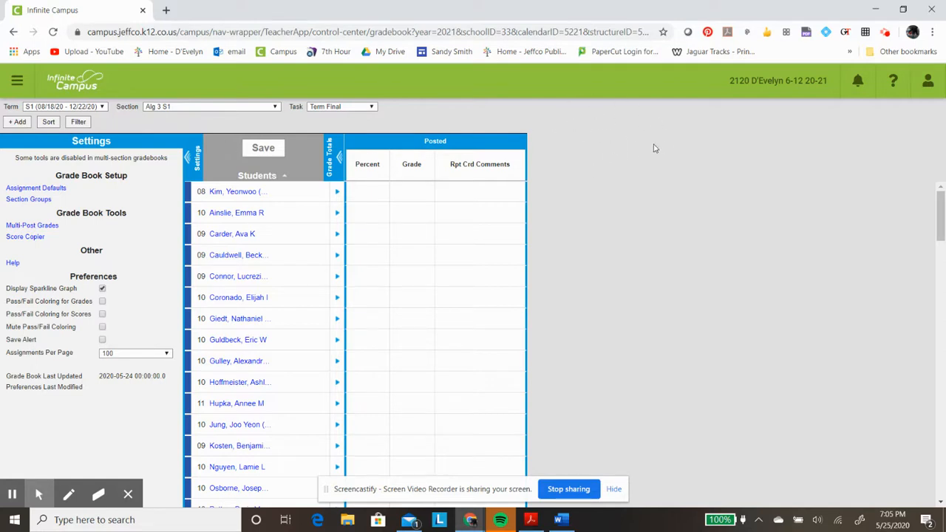
mouse_move(566, 114)
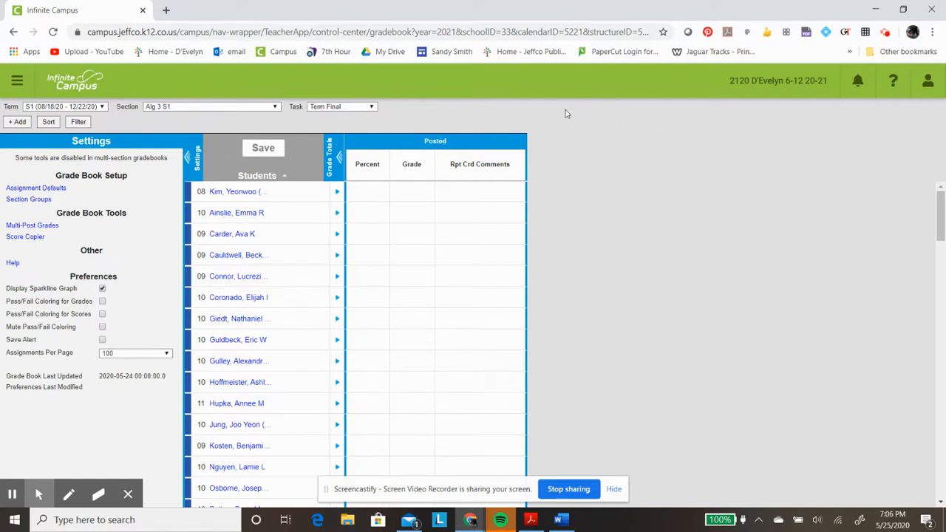
mouse_move(570, 127)
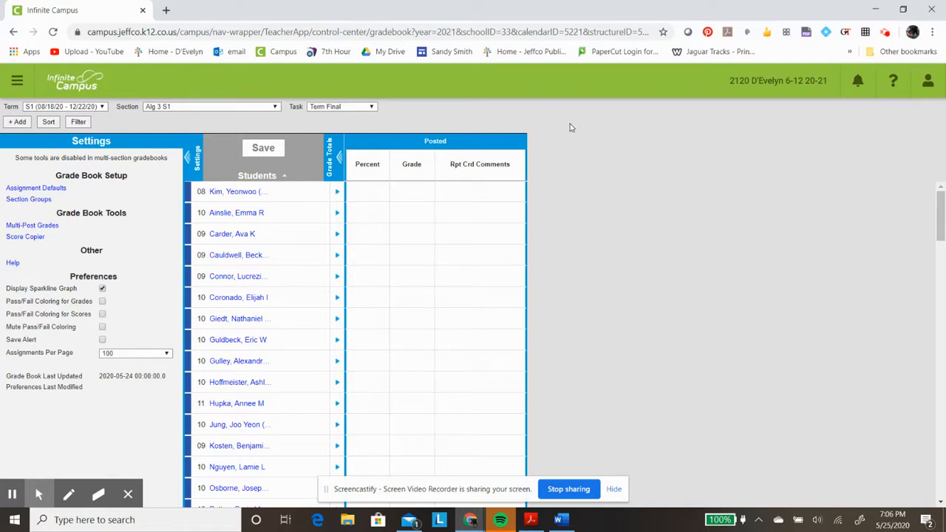
mouse_move(558, 129)
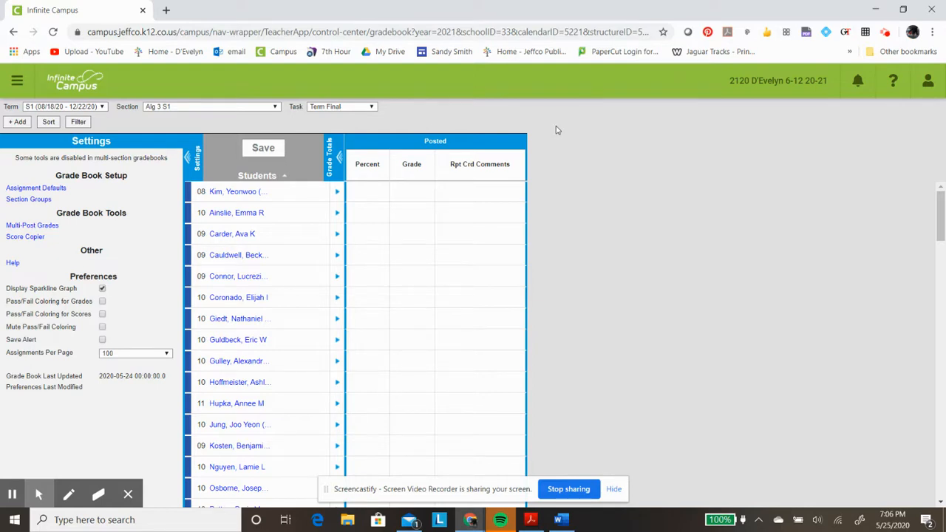
mouse_move(561, 139)
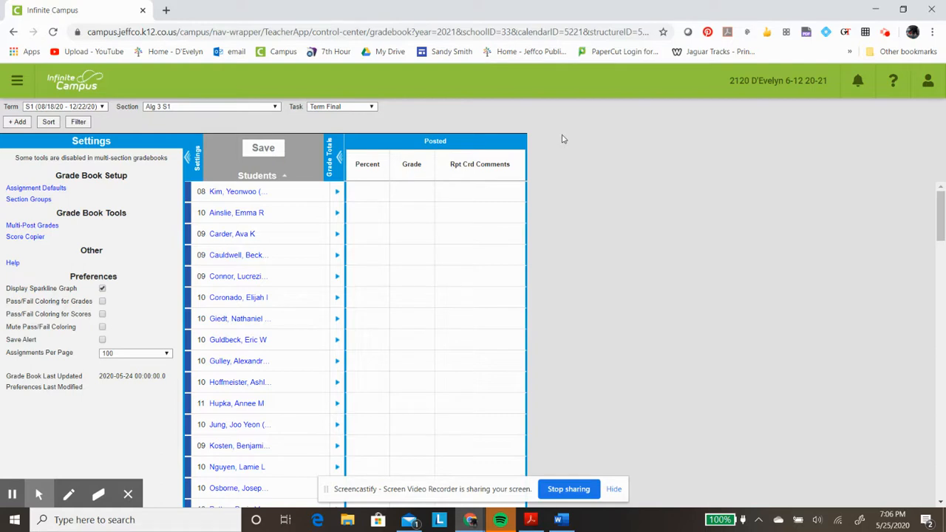
mouse_move(581, 116)
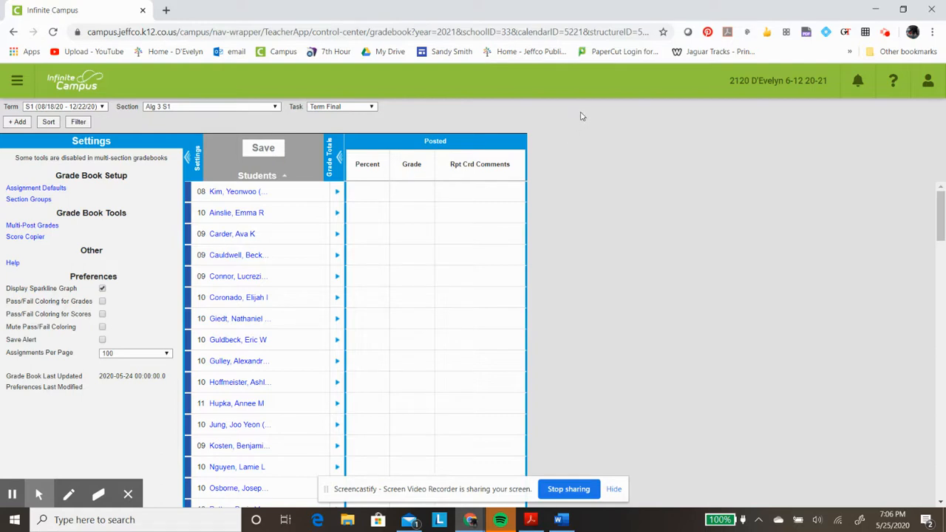
mouse_move(453, 133)
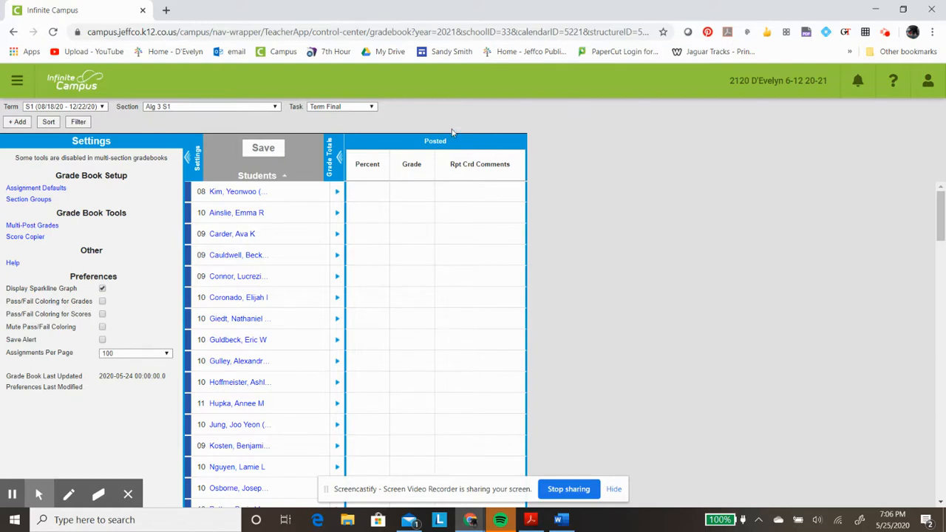
mouse_move(678, 16)
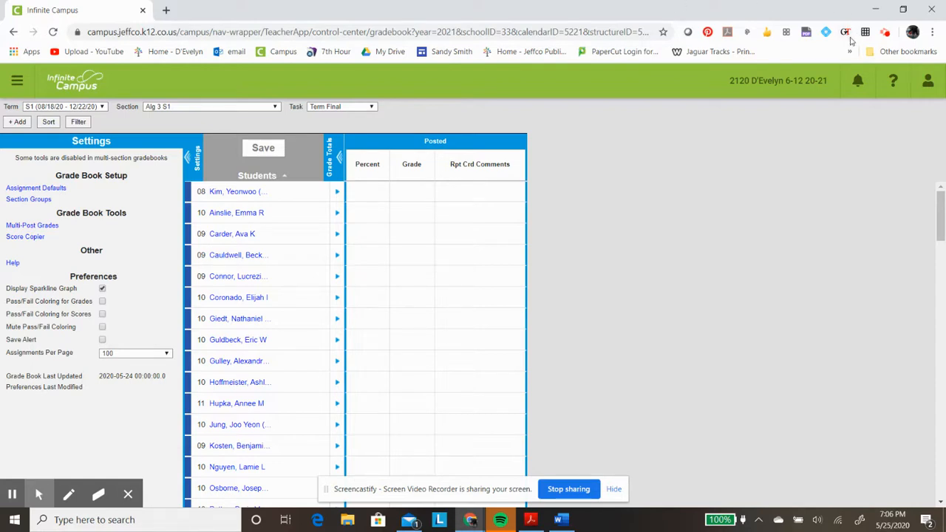
mouse_move(361, 165)
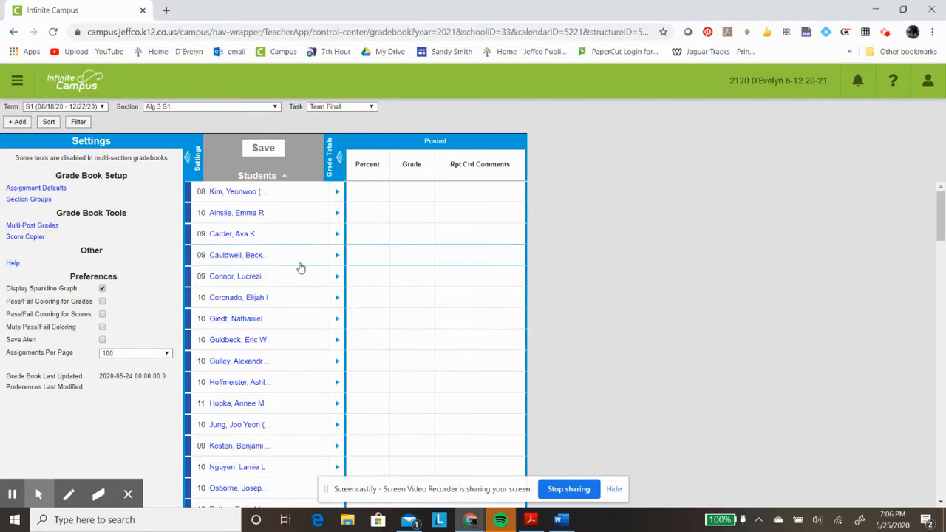
mouse_move(390, 249)
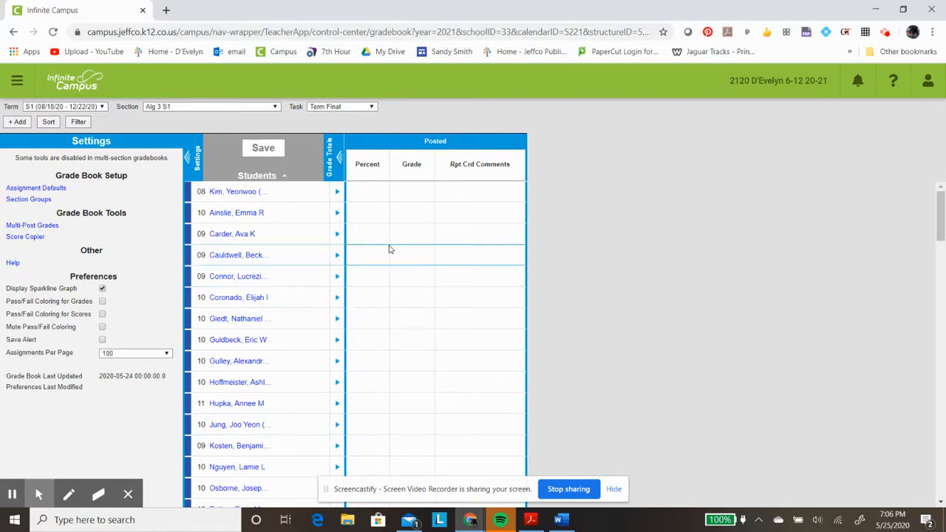
mouse_move(583, 186)
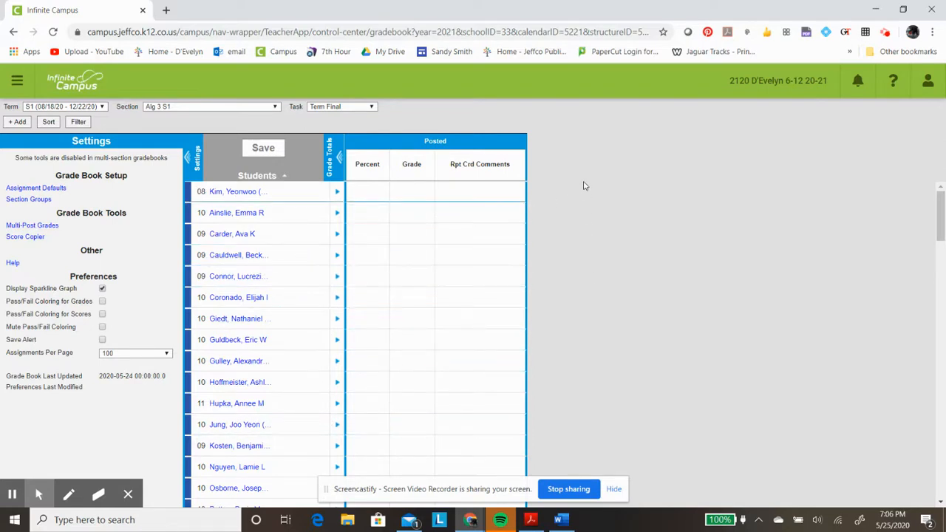
mouse_move(566, 192)
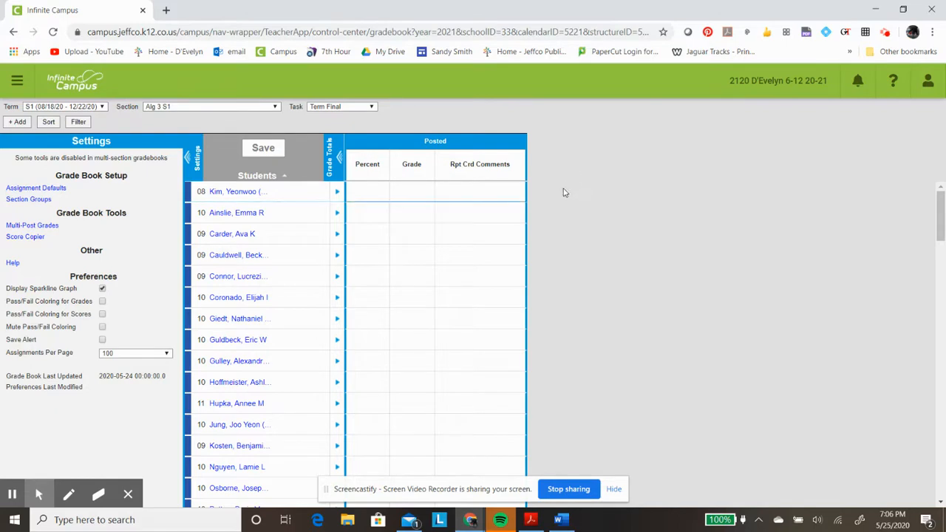
mouse_move(510, 245)
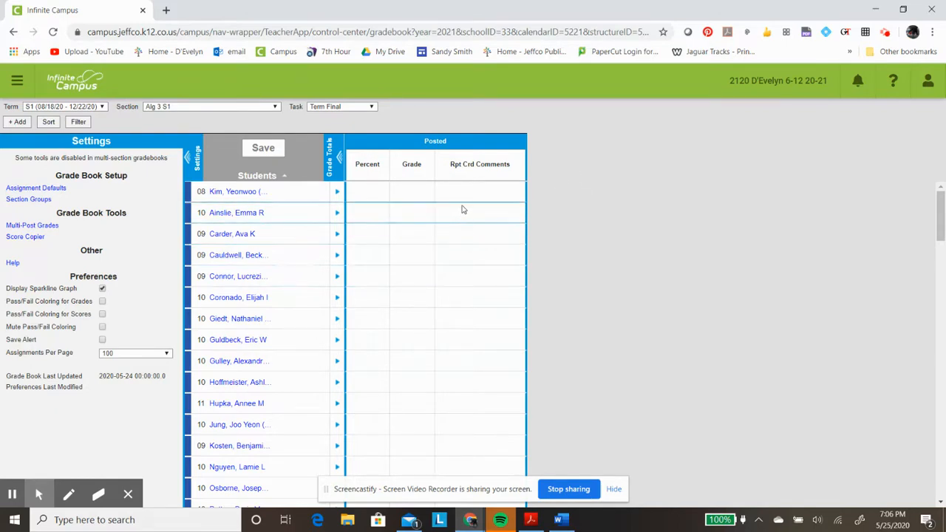
mouse_move(424, 218)
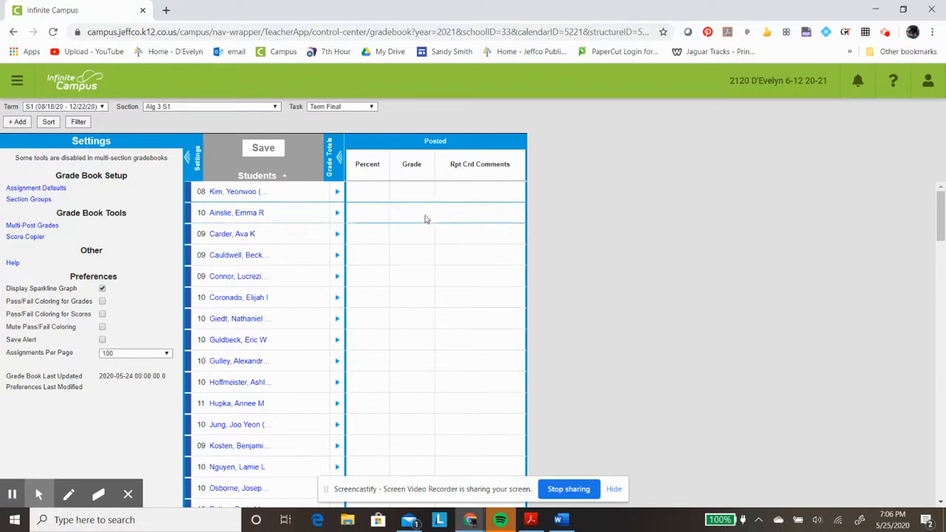